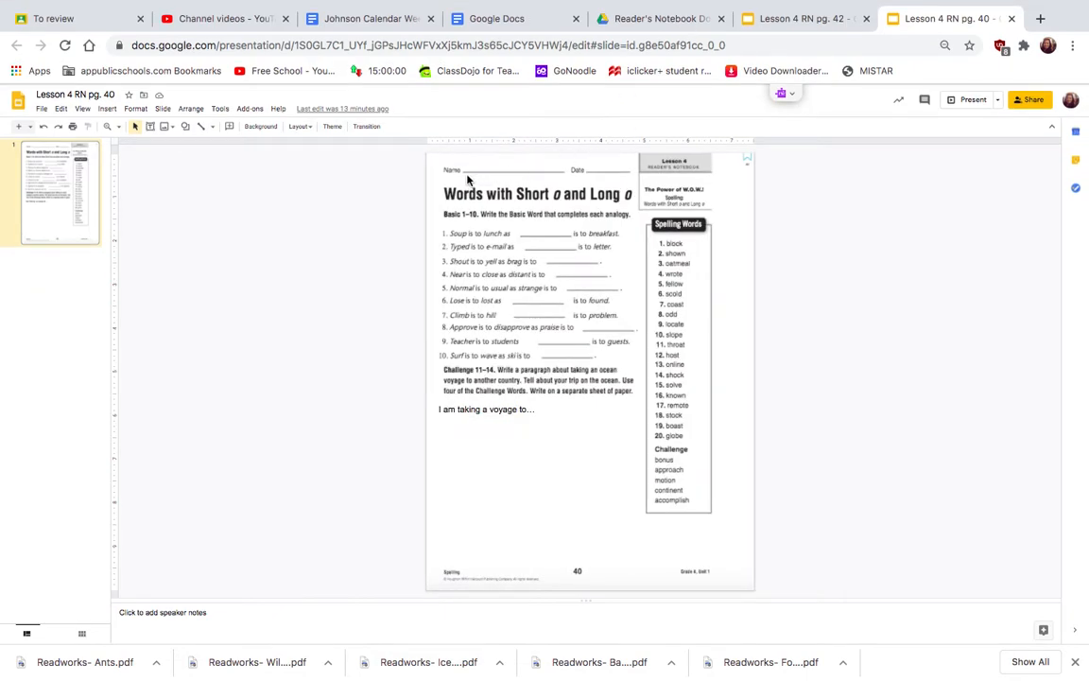
pyautogui.moveTo(149, 142)
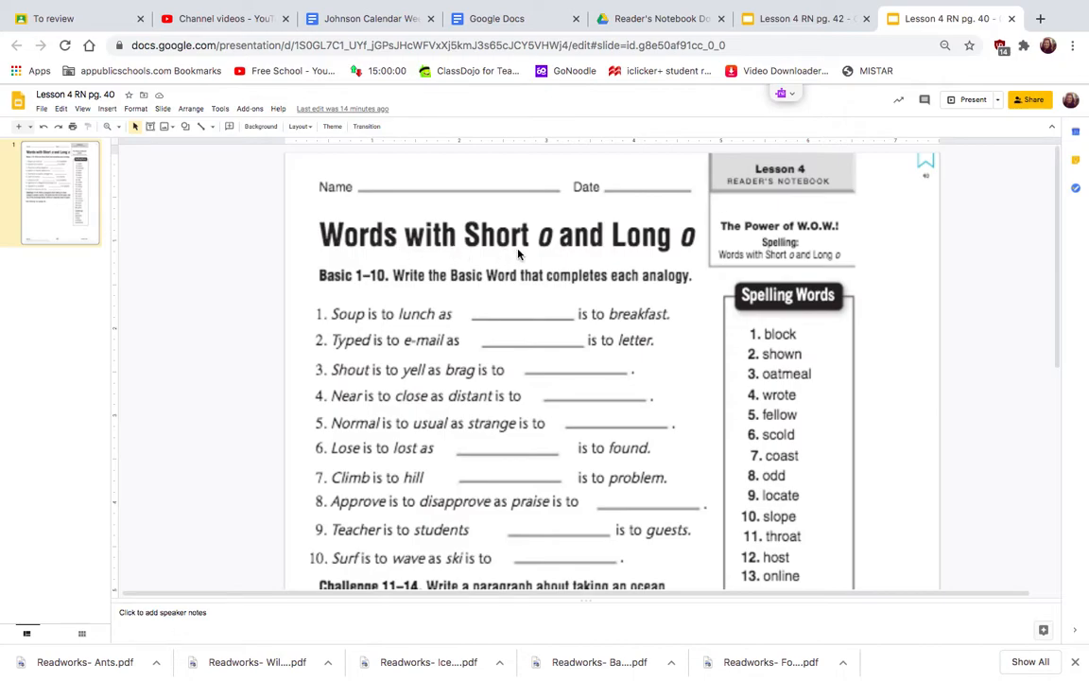
pyautogui.moveTo(686, 257)
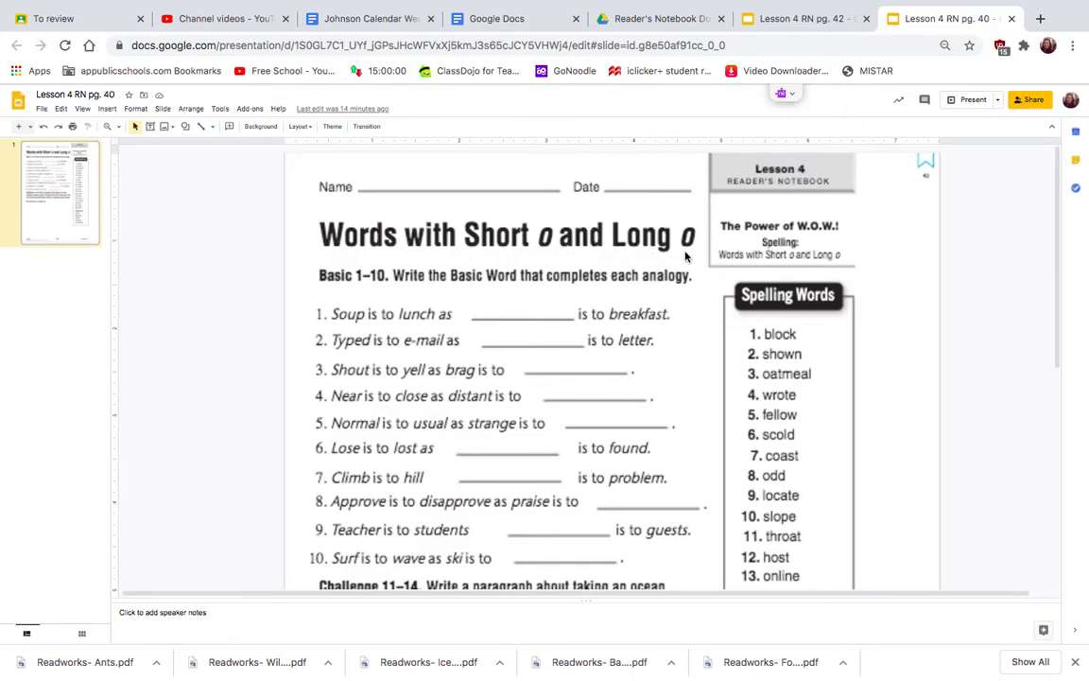
pyautogui.moveTo(526, 257)
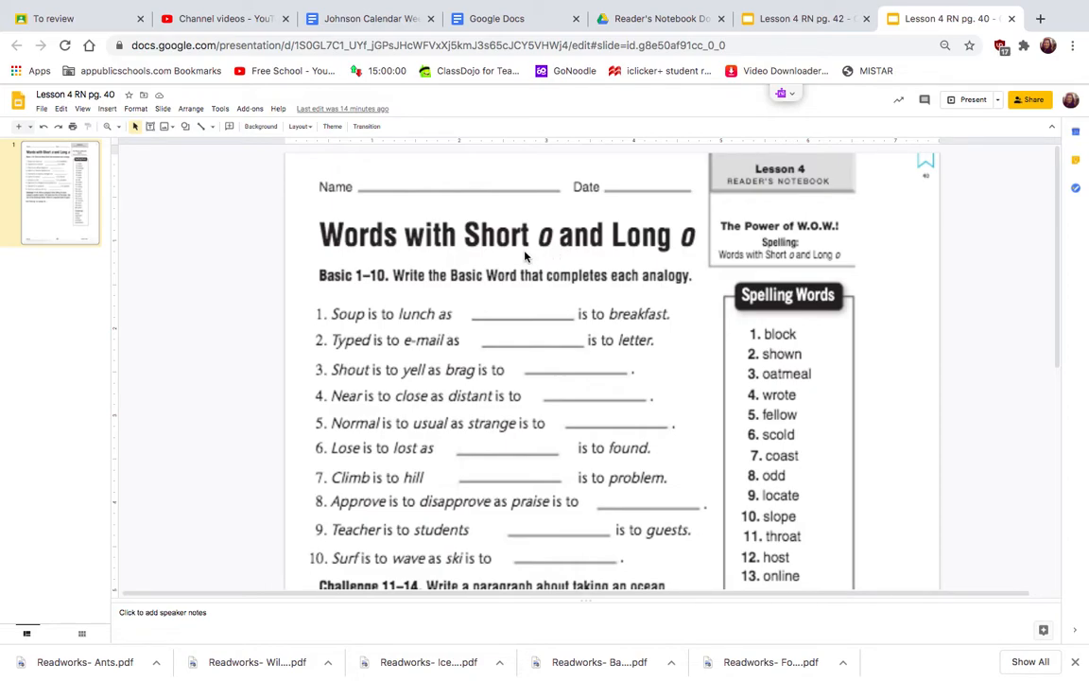
pyautogui.moveTo(595, 264)
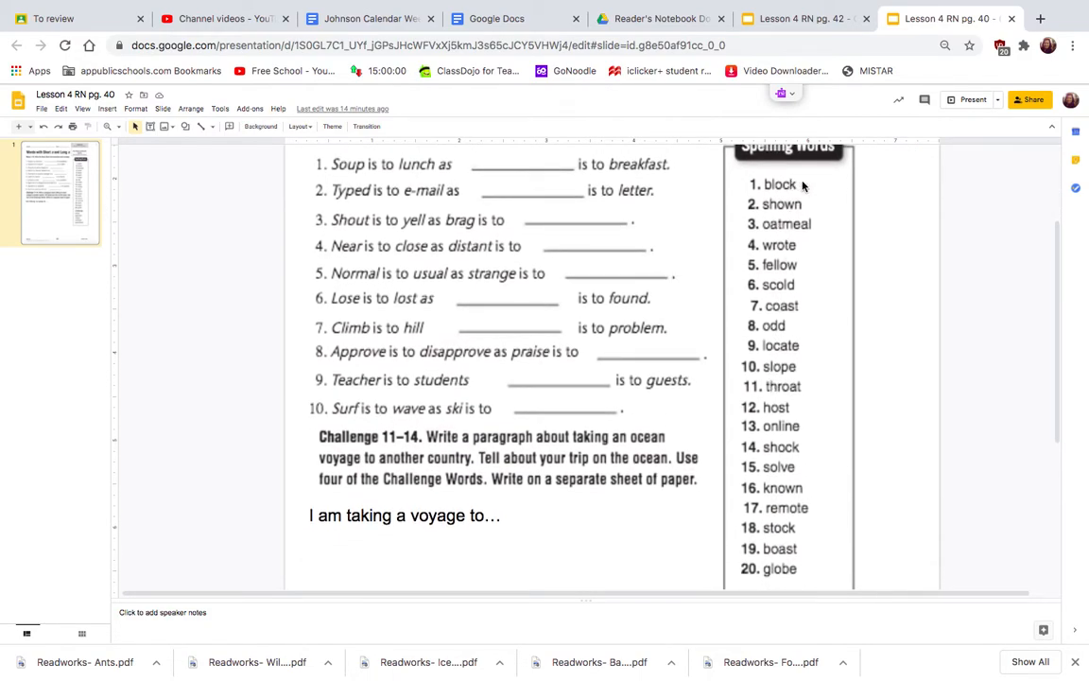
pyautogui.moveTo(808, 212)
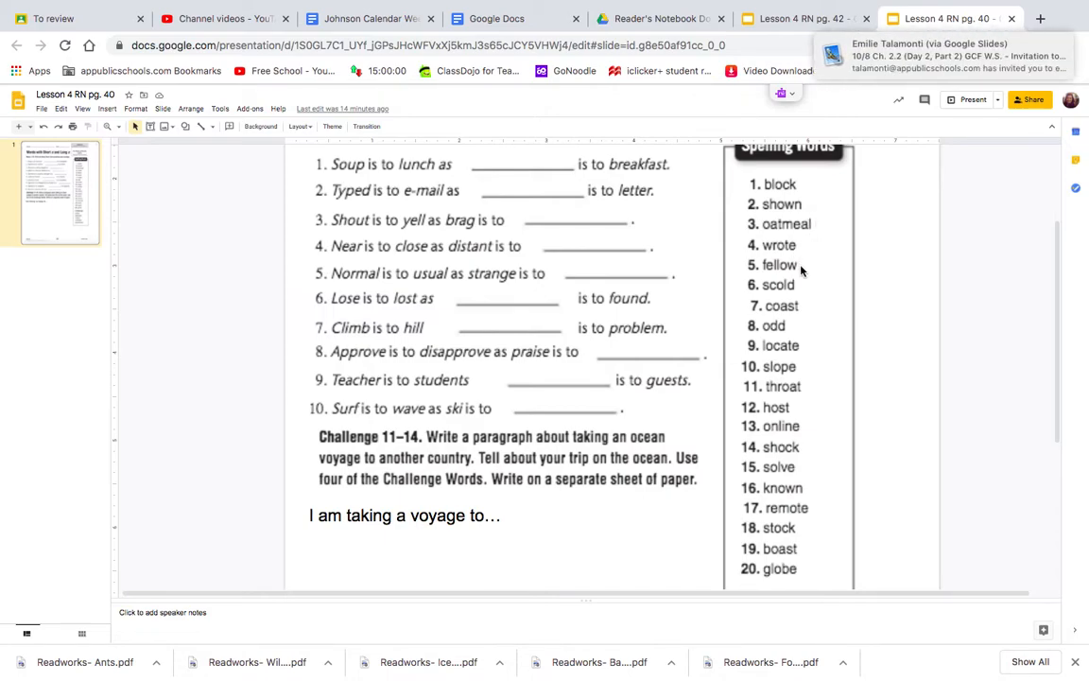
pyautogui.moveTo(806, 307)
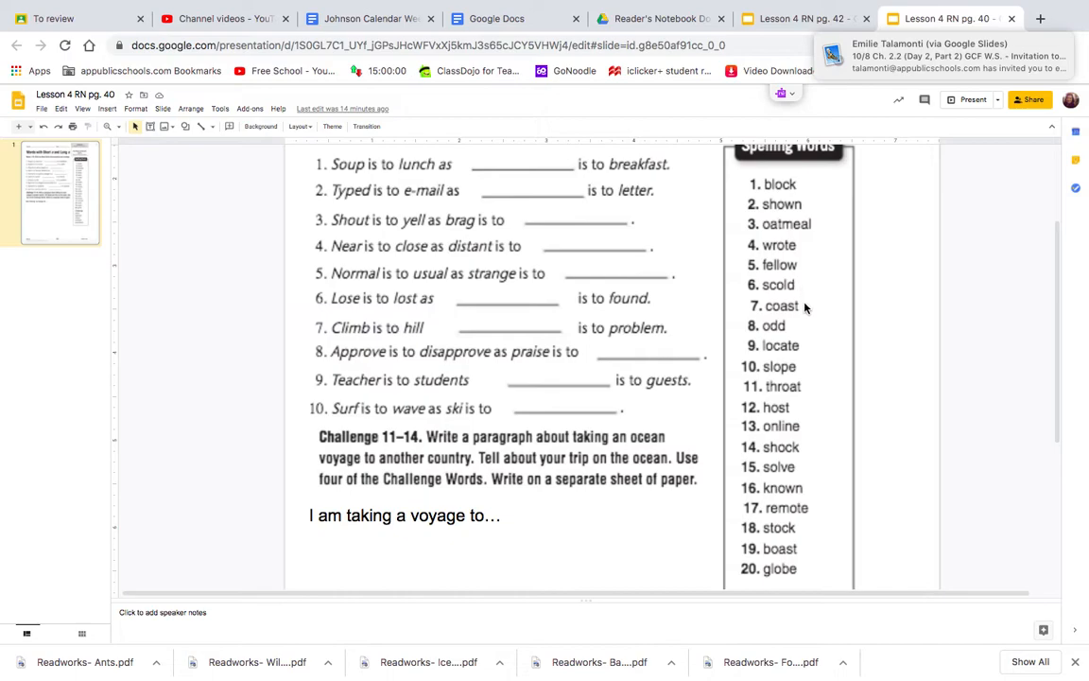
pyautogui.moveTo(796, 325)
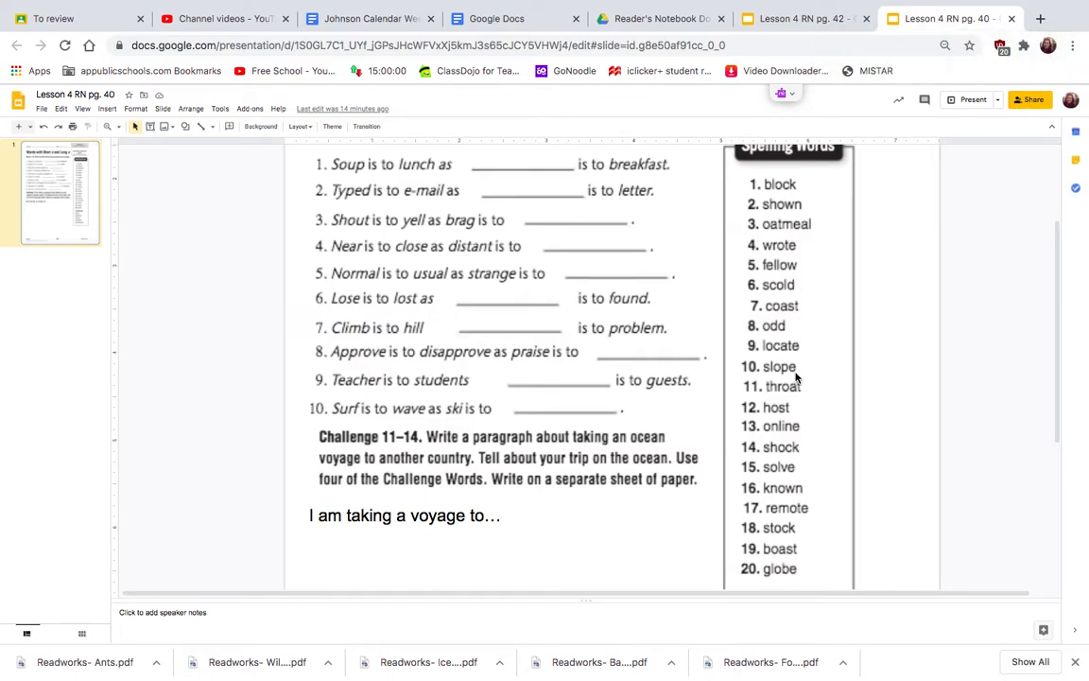
pyautogui.moveTo(789, 414)
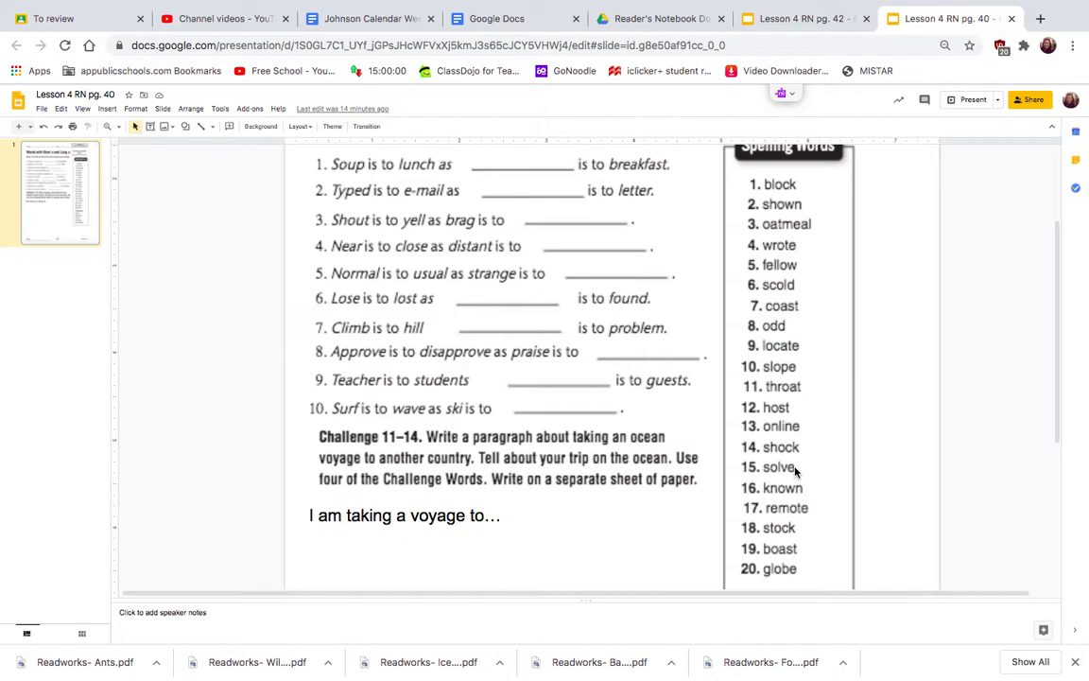
pyautogui.moveTo(818, 509)
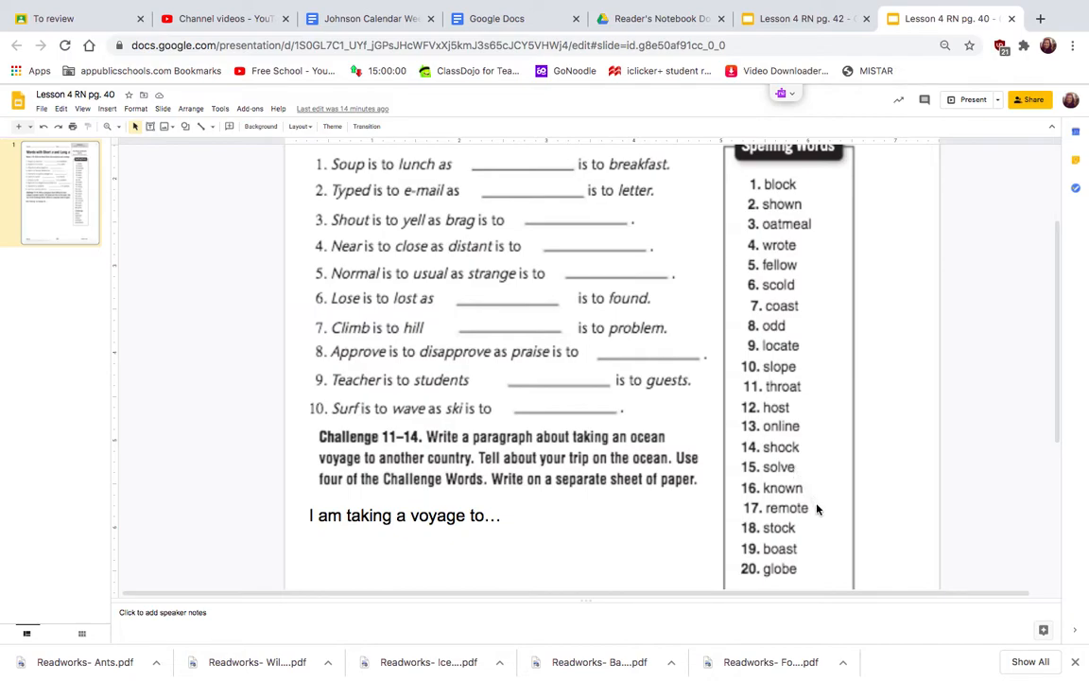
pyautogui.moveTo(801, 553)
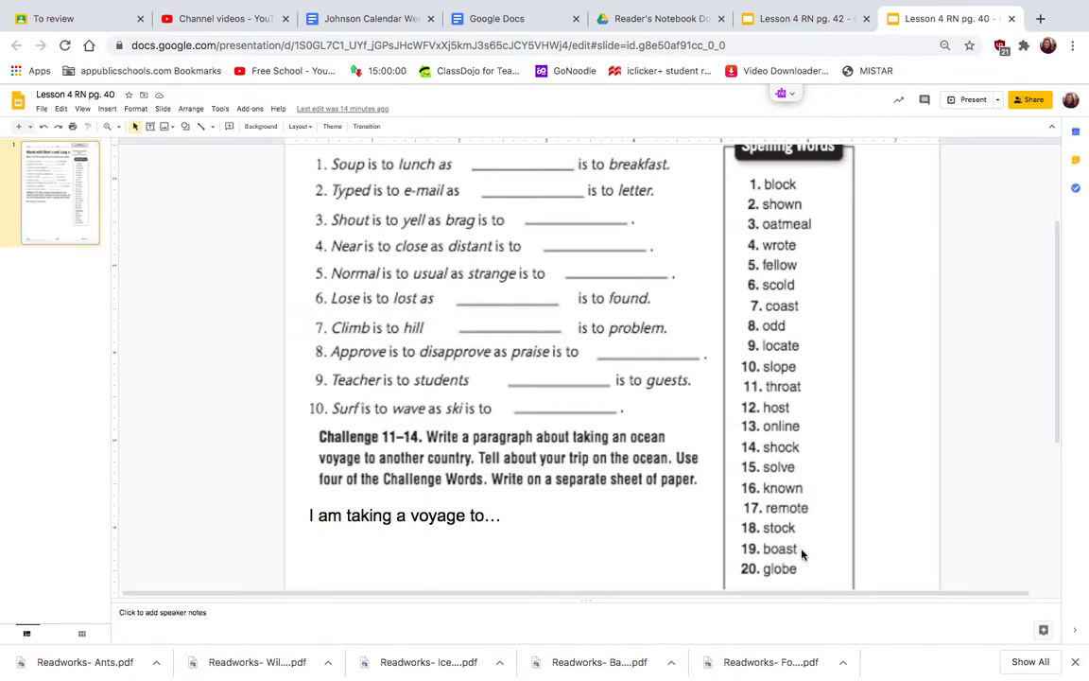
pyautogui.moveTo(560, 397)
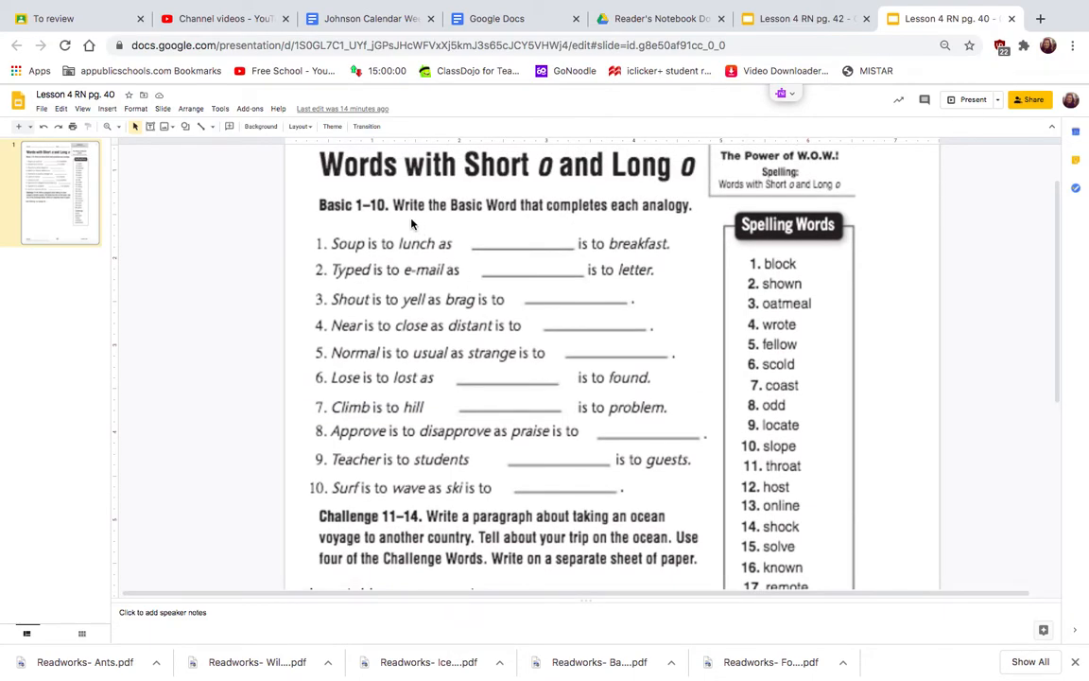
pyautogui.moveTo(503, 224)
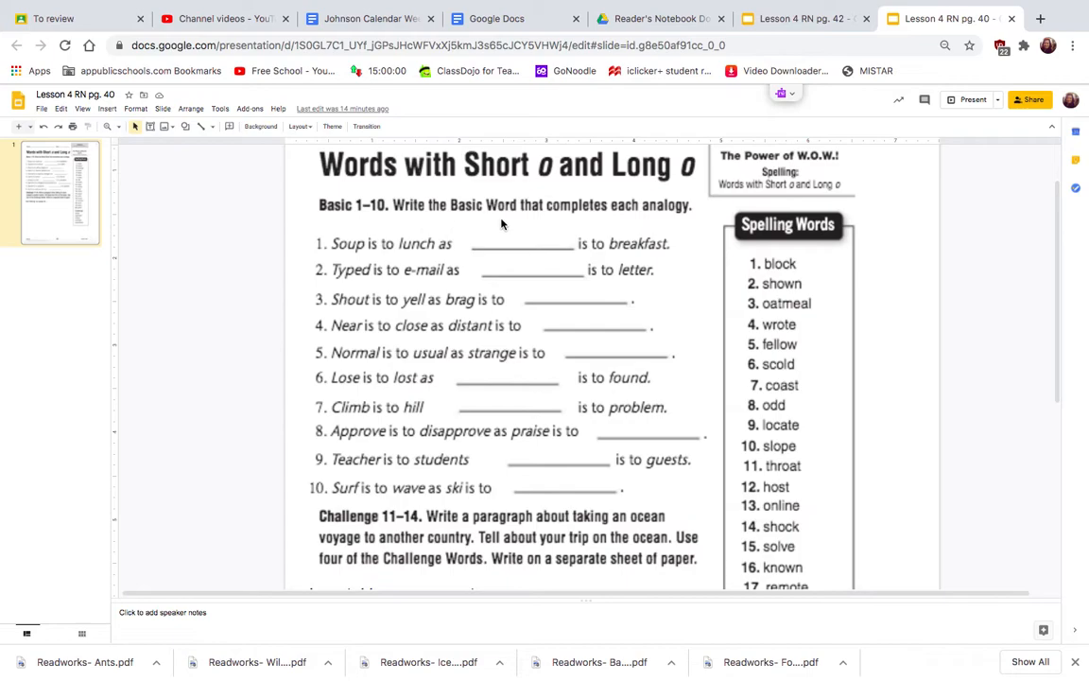
pyautogui.moveTo(667, 223)
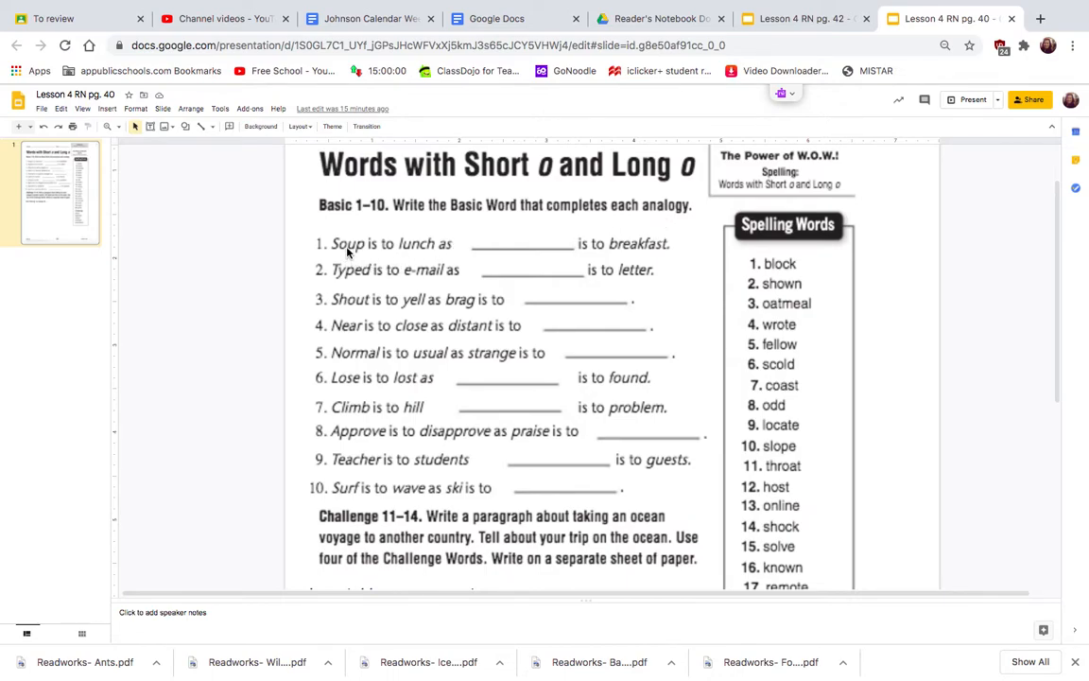
pyautogui.moveTo(459, 263)
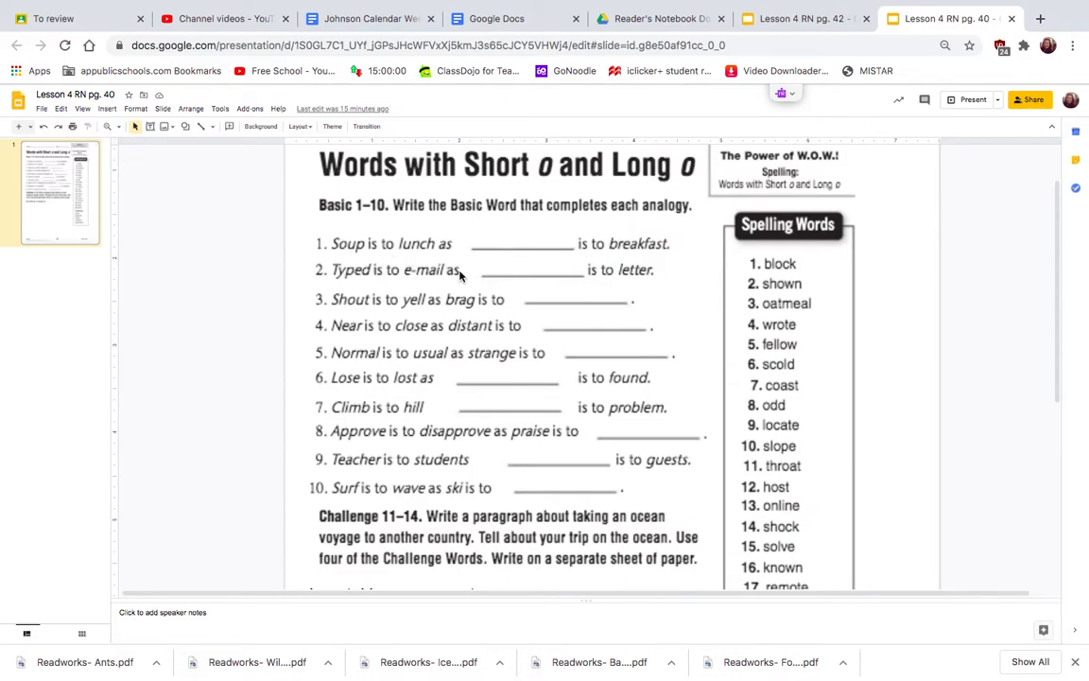
pyautogui.moveTo(359, 253)
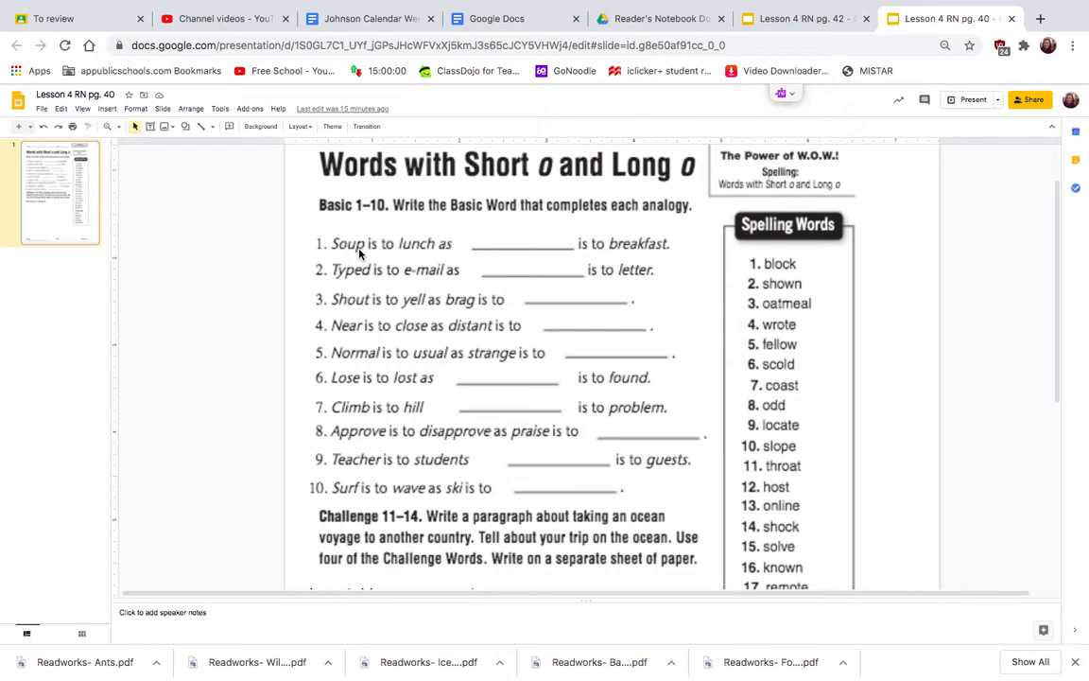
pyautogui.moveTo(419, 257)
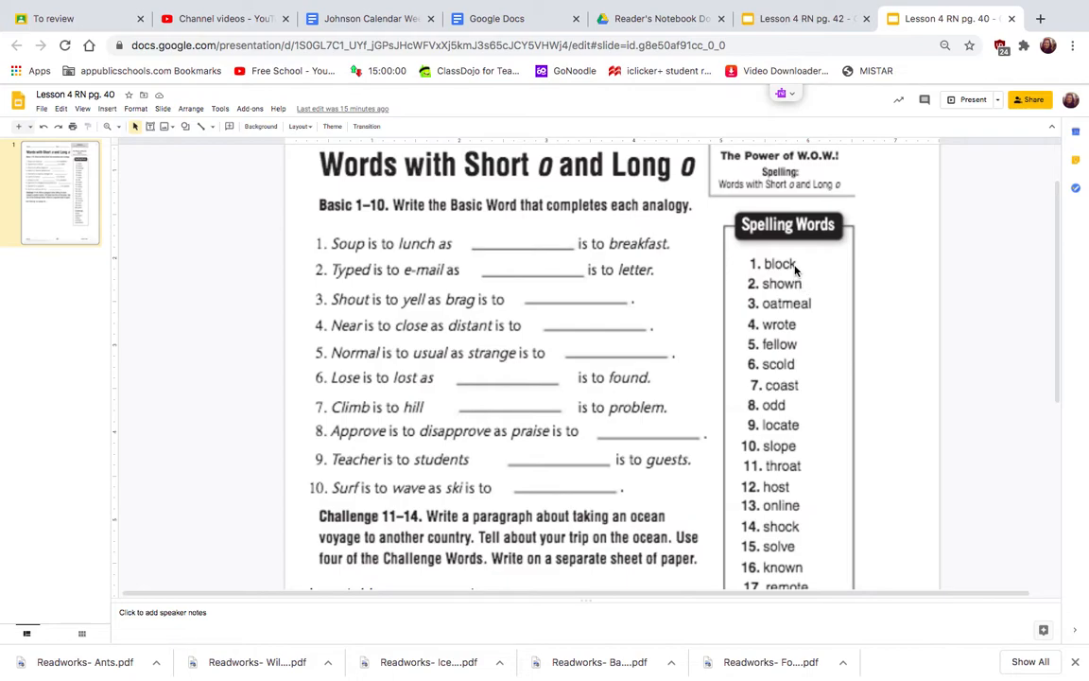
pyautogui.moveTo(826, 315)
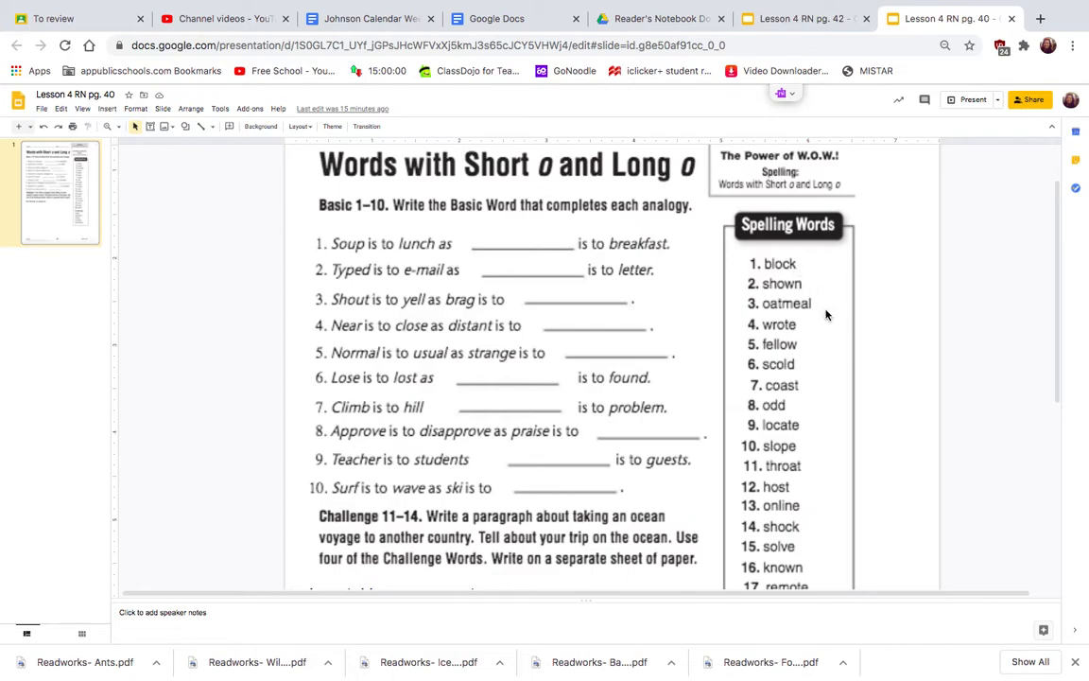
pyautogui.moveTo(817, 324)
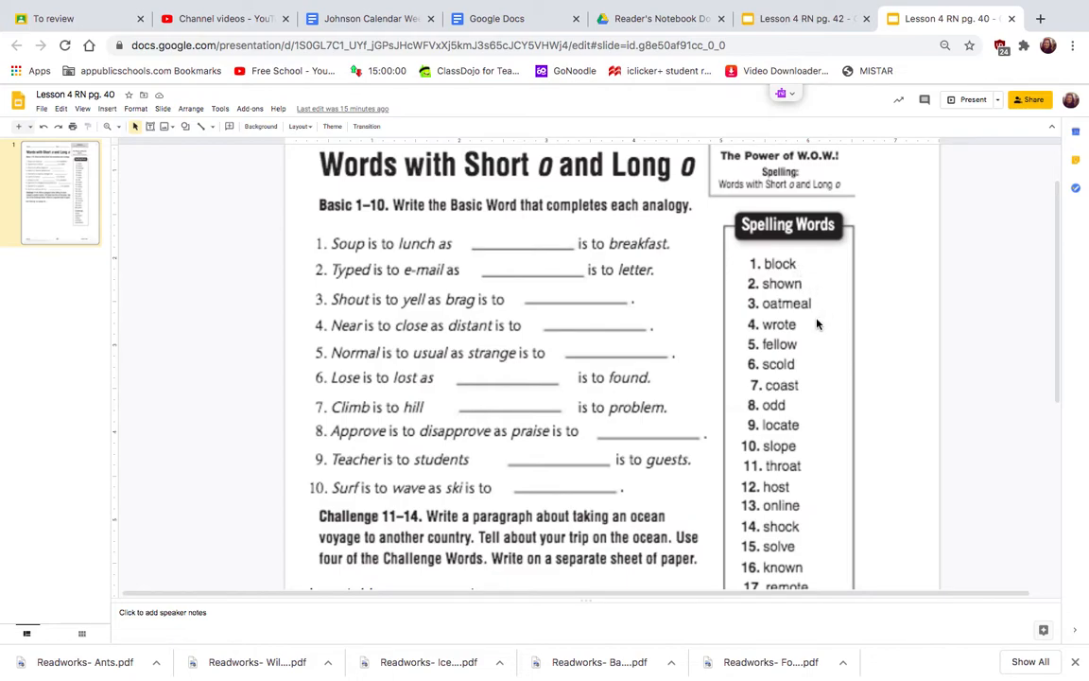
# Step: Enter "oatmeal" in the first analogy's blank
pyautogui.scroll(-3)
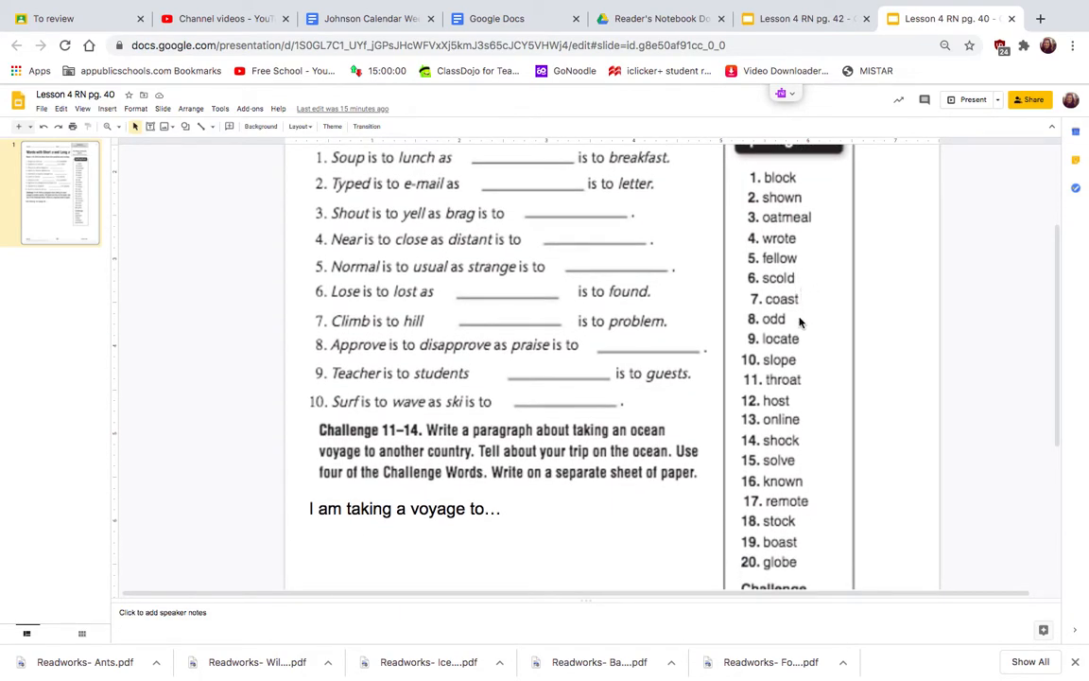
pyautogui.moveTo(805, 439)
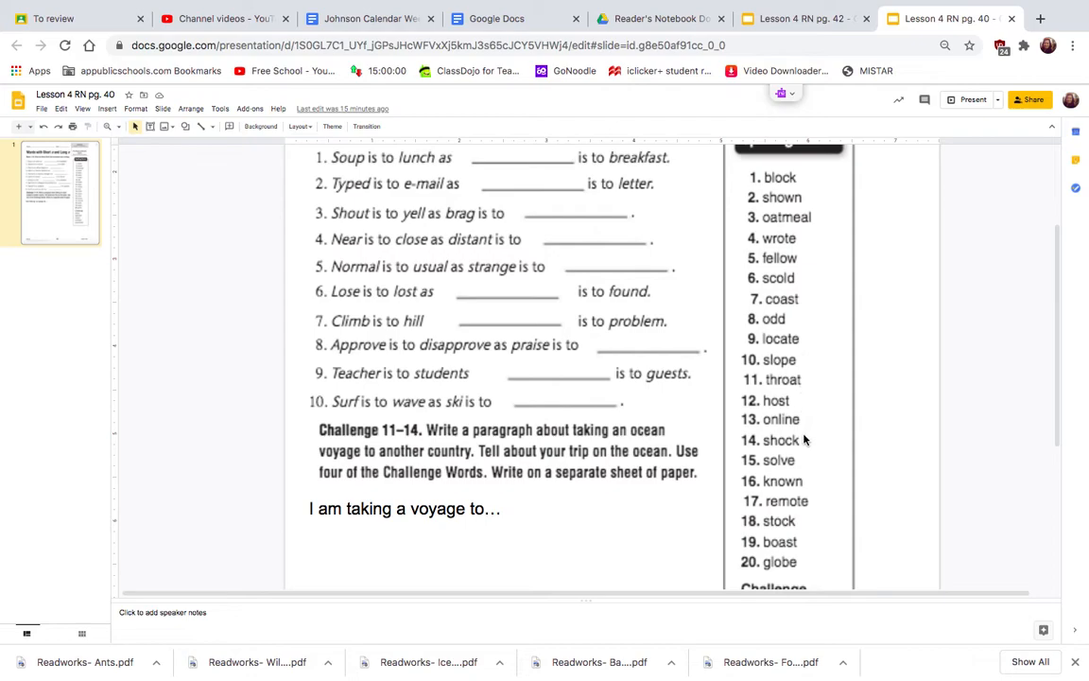
pyautogui.moveTo(807, 449)
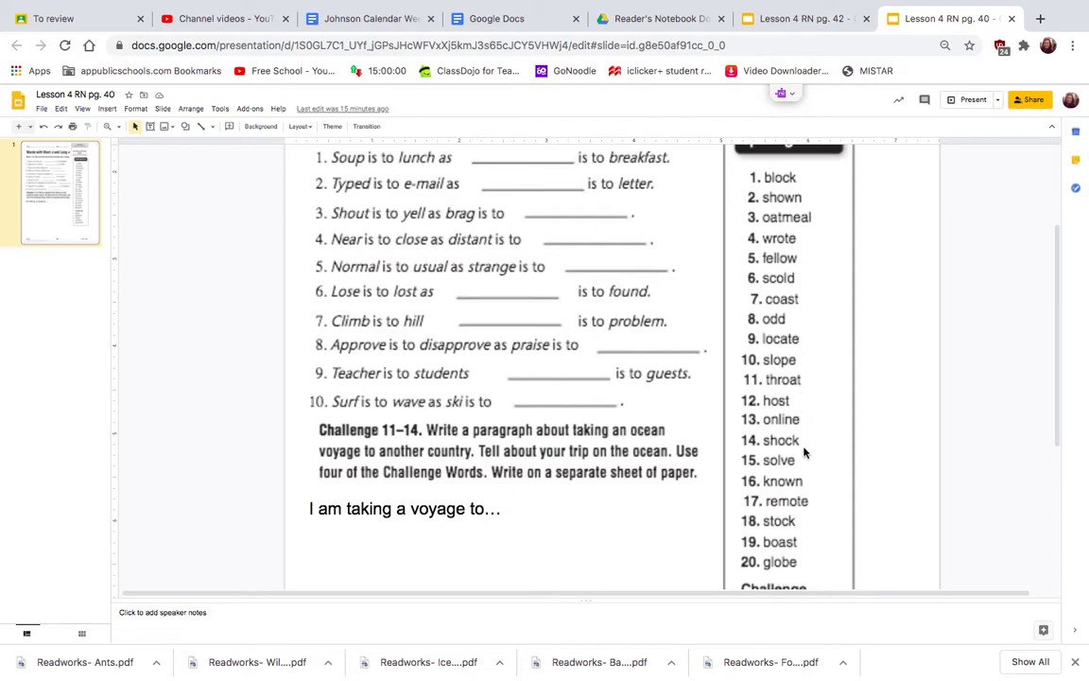
pyautogui.moveTo(803, 359)
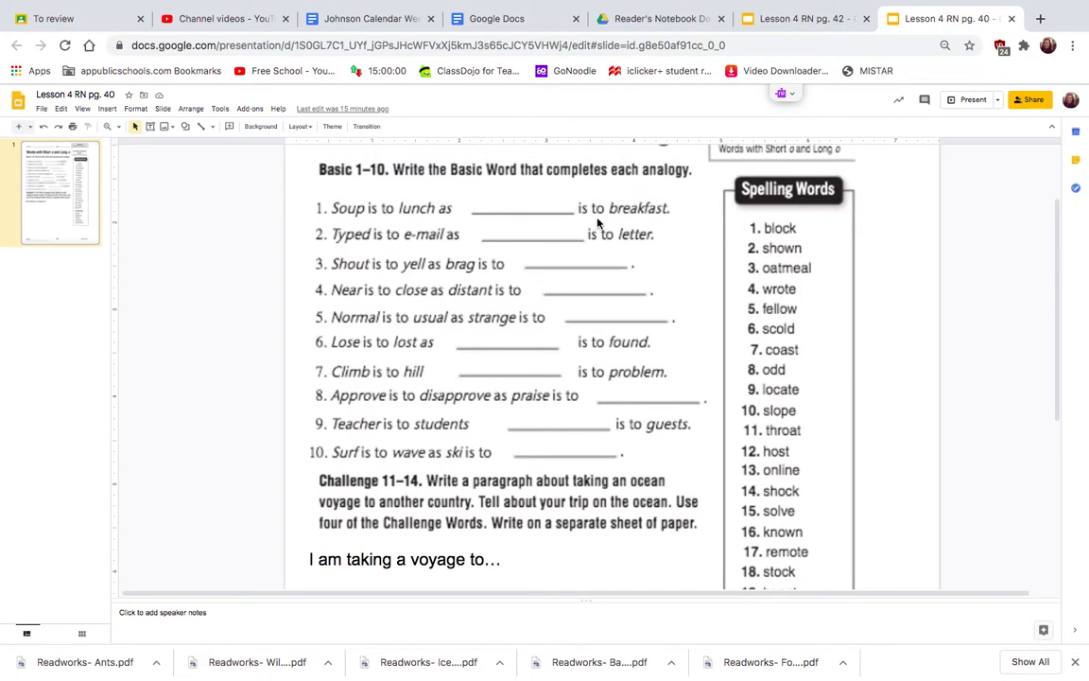
pyautogui.click(515, 208)
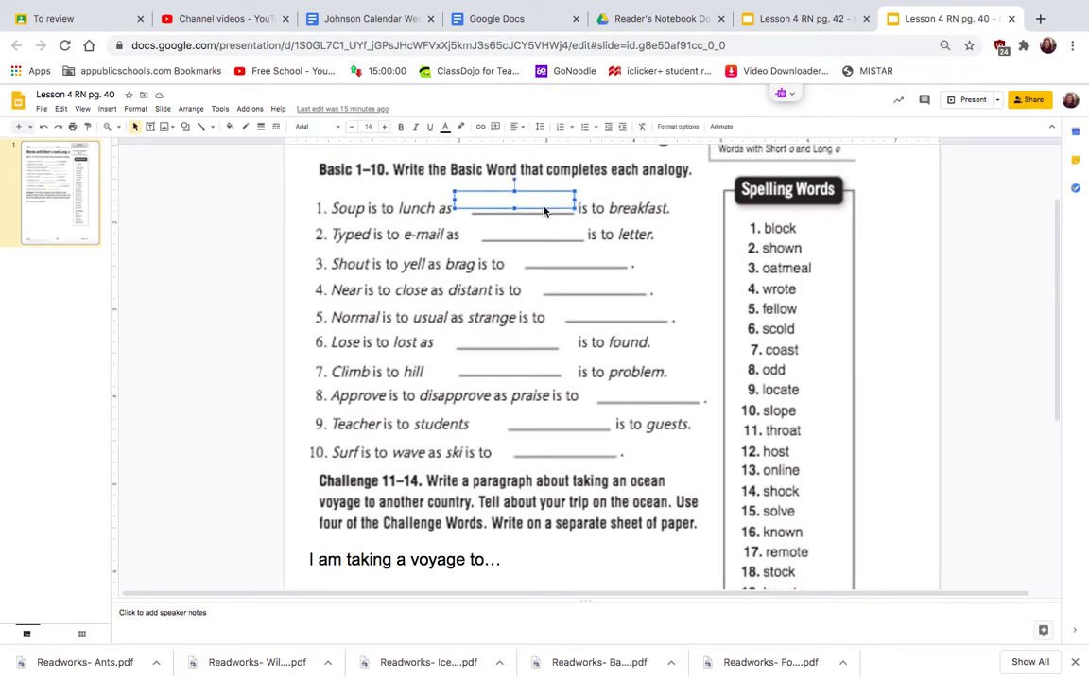
pyautogui.write('oatmeal')
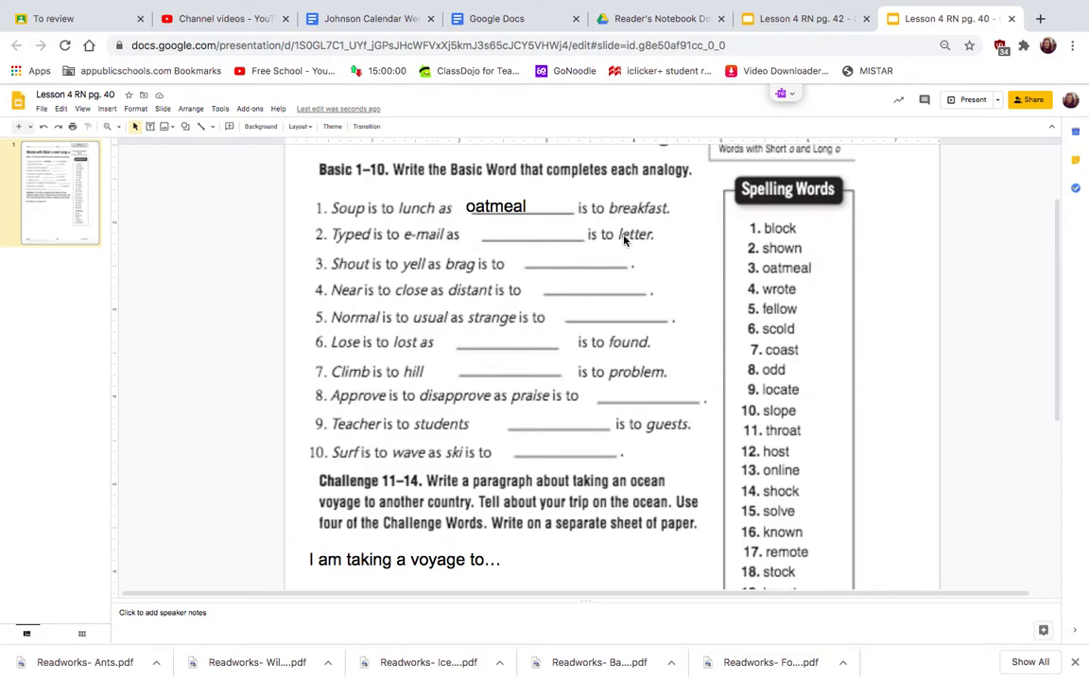
pyautogui.moveTo(357, 249)
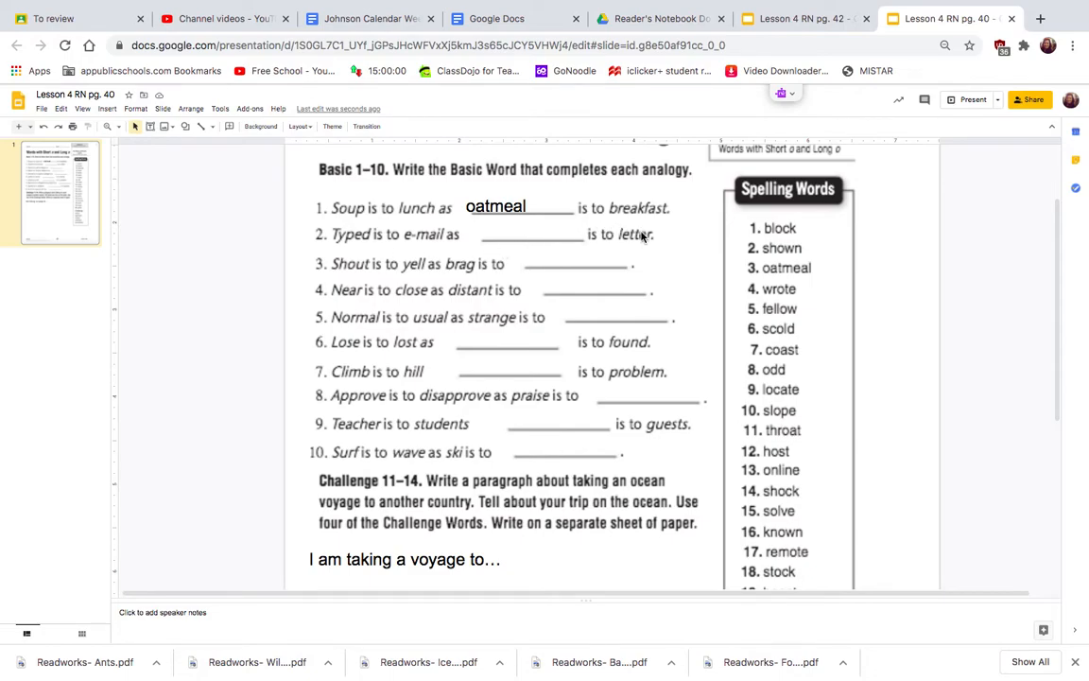
pyautogui.moveTo(501, 238)
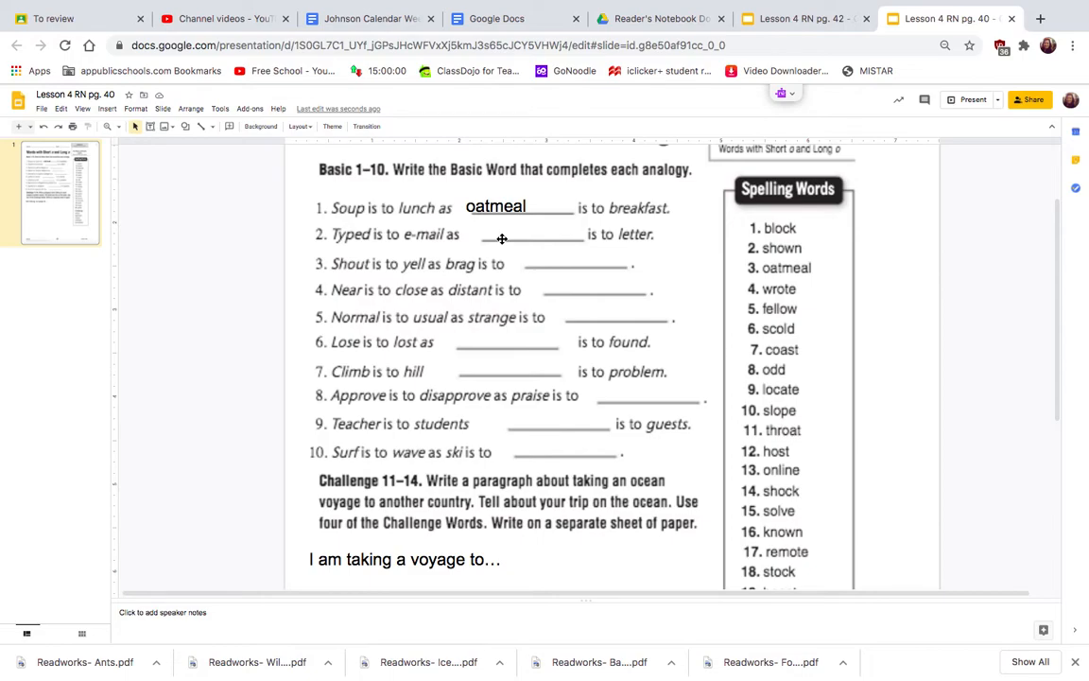
pyautogui.moveTo(758, 260)
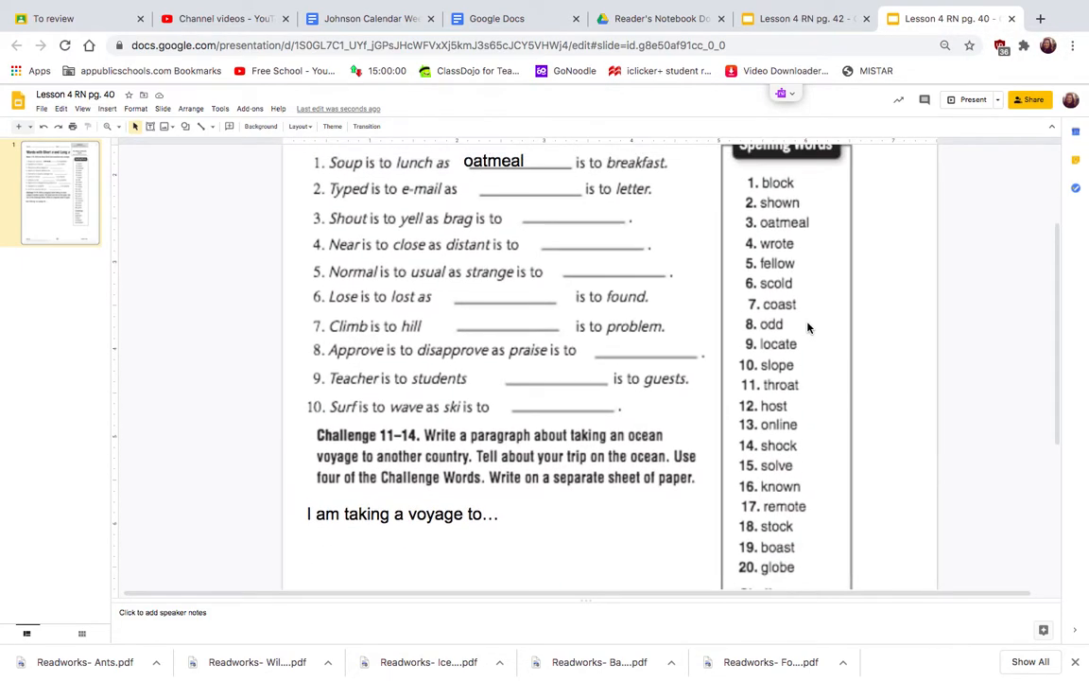
# Step: Enter "wrote" in the second analogy's blank and deselect the text box
pyautogui.click(524, 188)
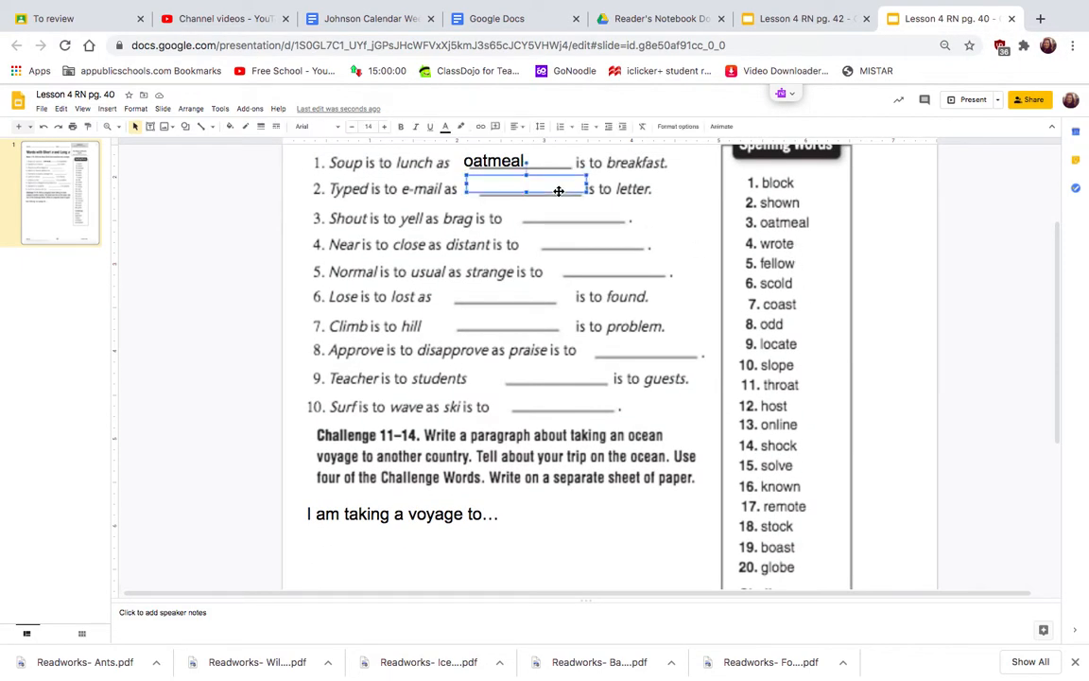
pyautogui.write('wrote')
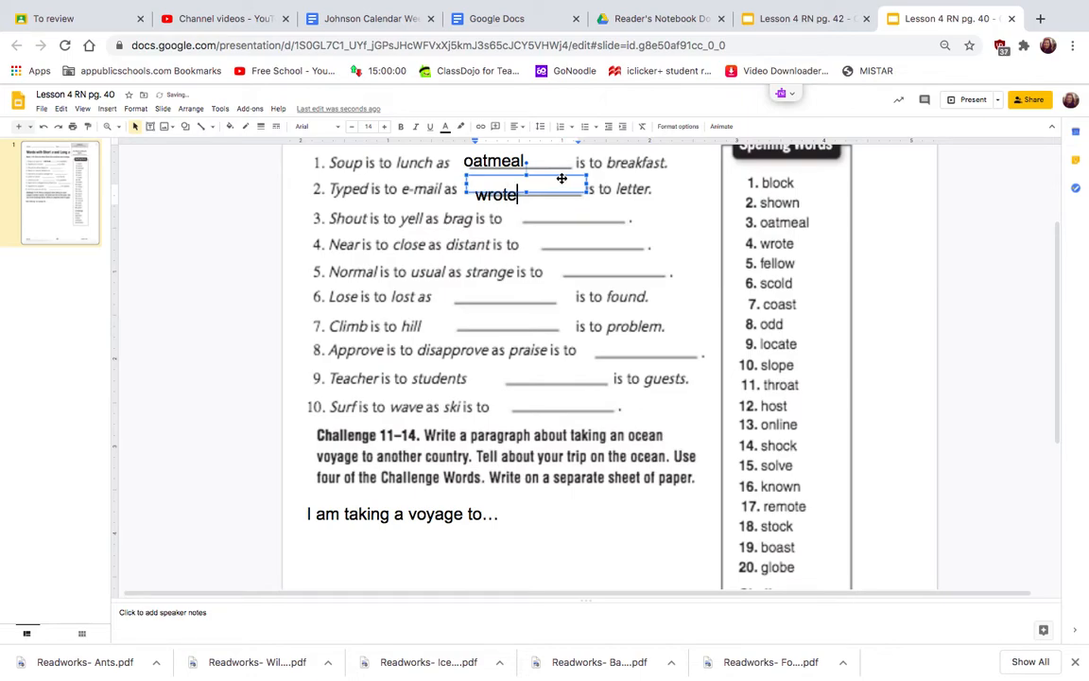
pyautogui.click(656, 215)
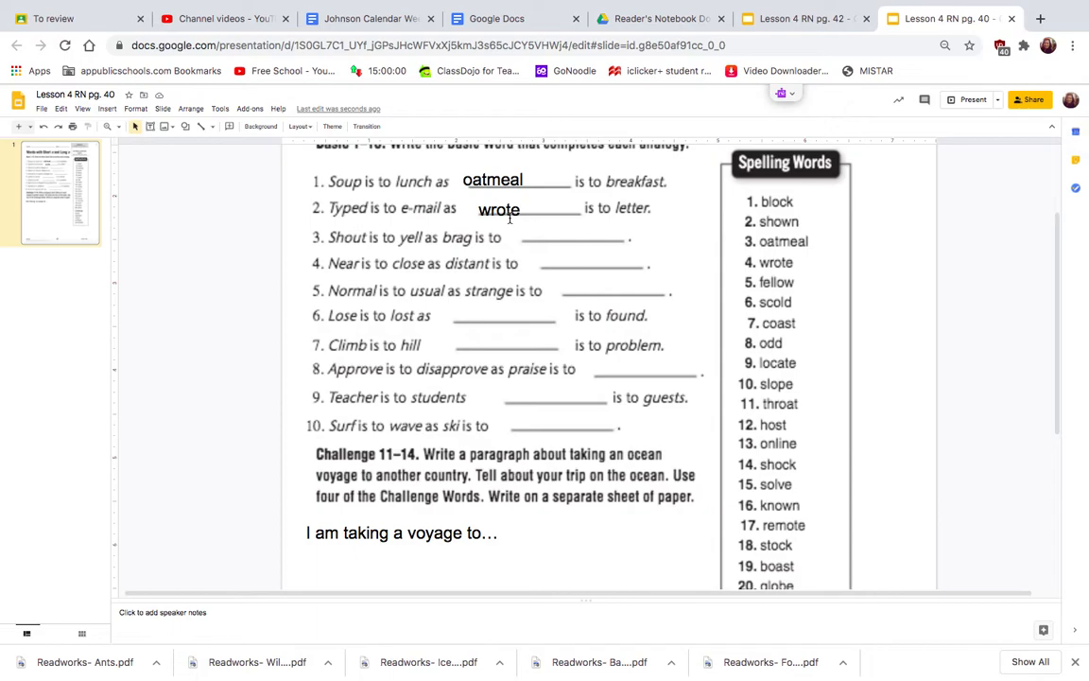
pyautogui.moveTo(512, 413)
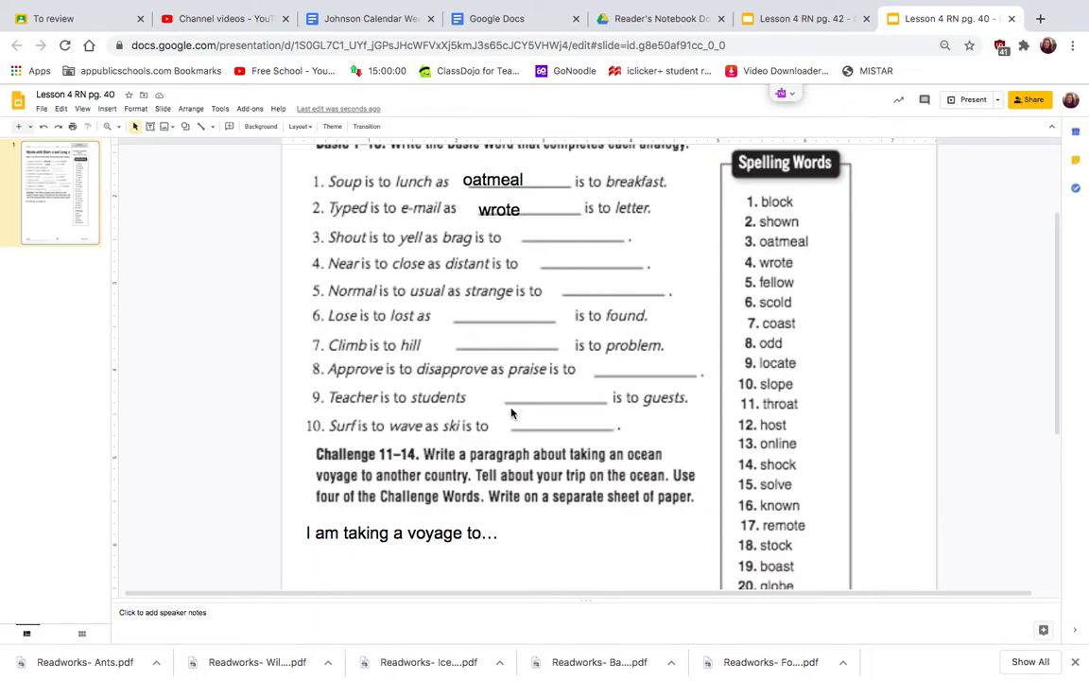
# Step: Scroll down to the Challenge prompt, voyage starter and challenge word list
pyautogui.scroll(-3)
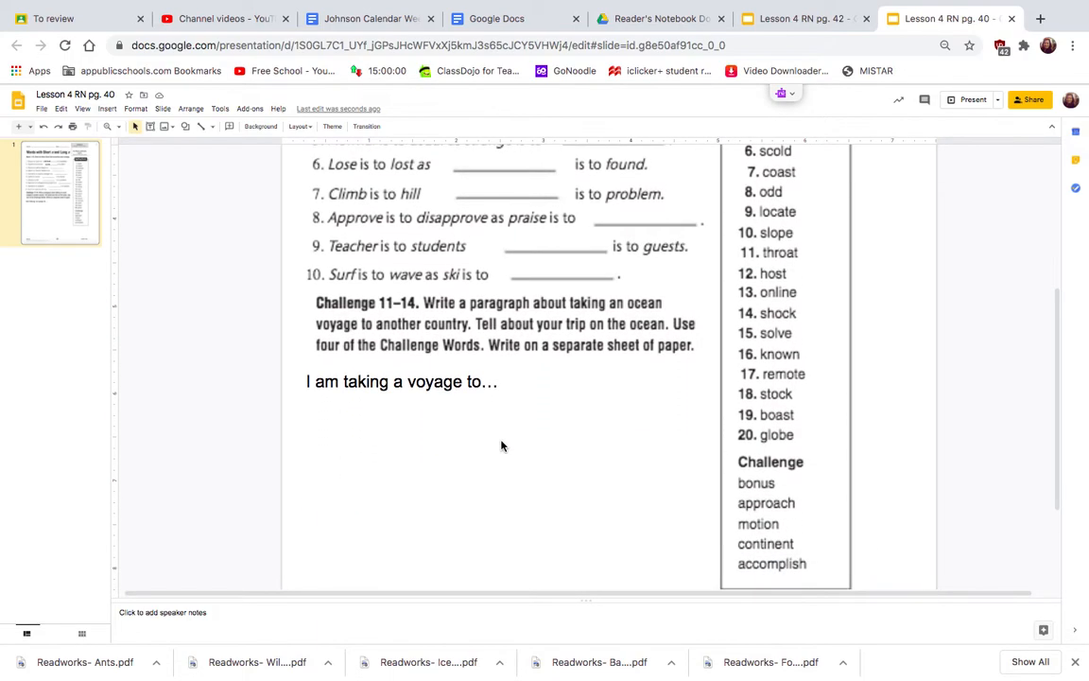
pyautogui.scroll(-3)
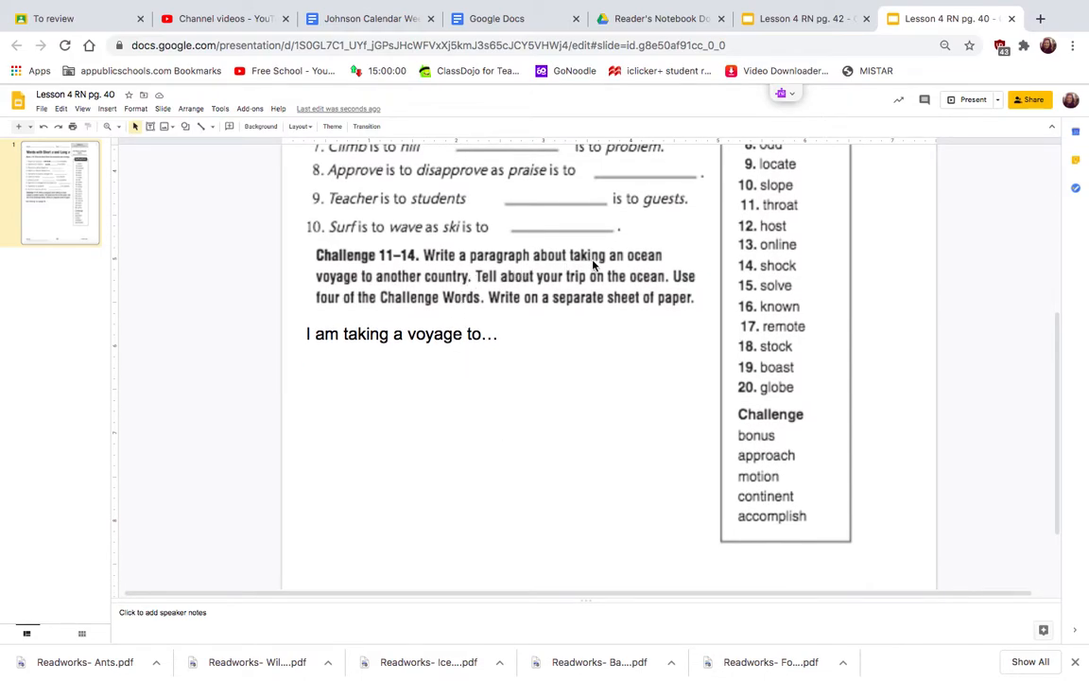
pyautogui.moveTo(514, 297)
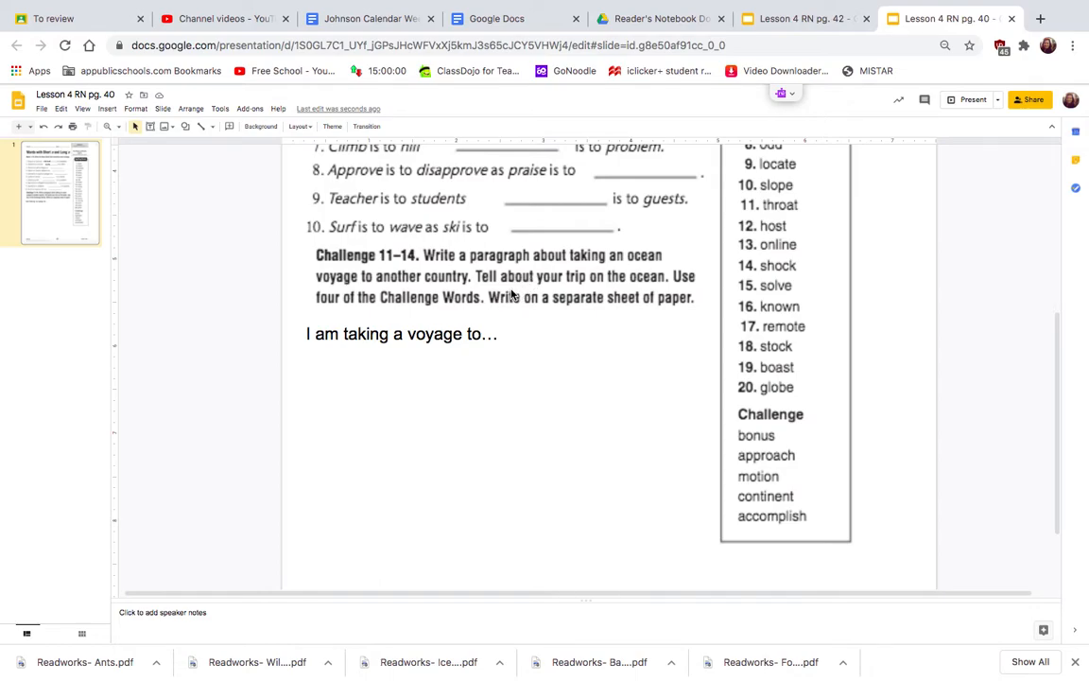
pyautogui.moveTo(399, 307)
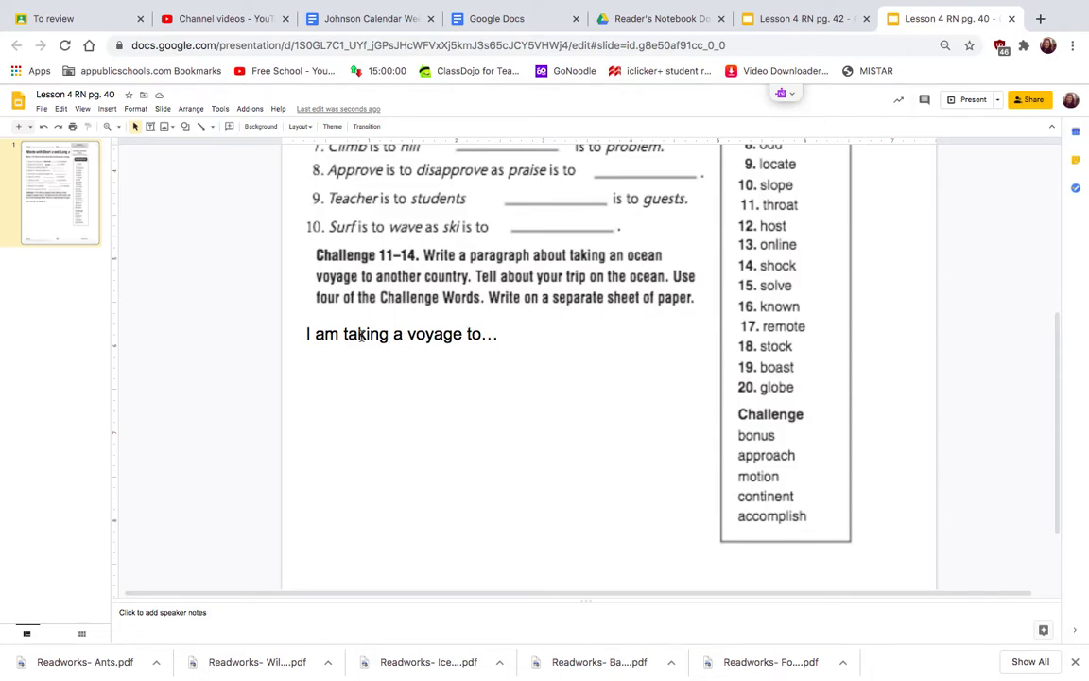
# Step: Continue the voyage paragraph: travelling to a different continent and crossing the ocean to get there
pyautogui.click(402, 334)
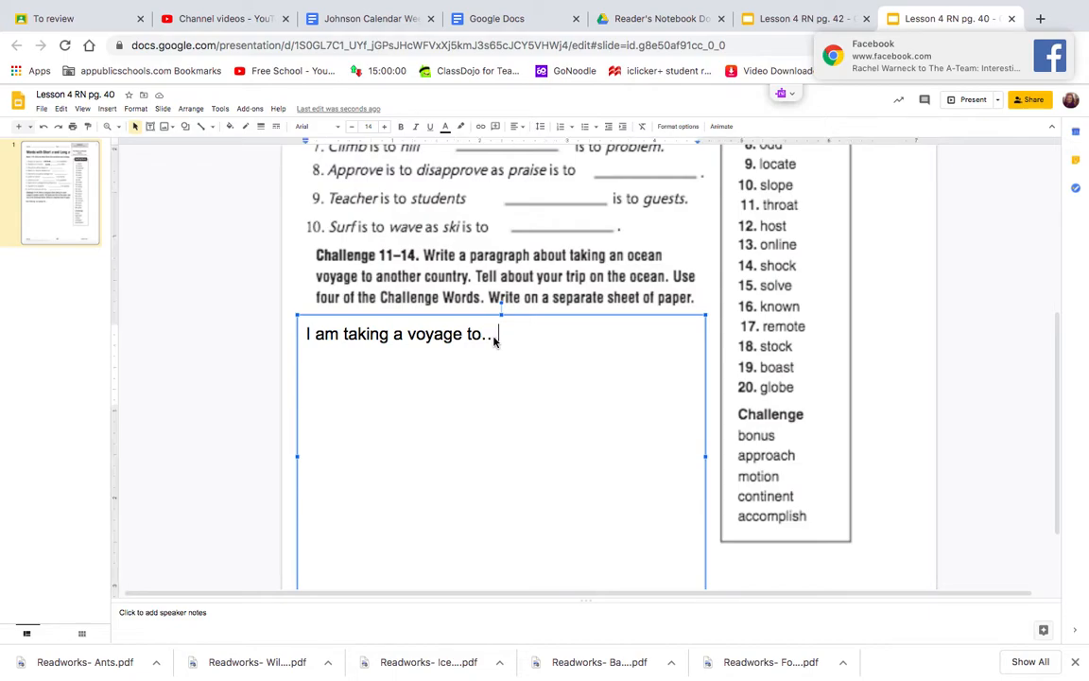
pyautogui.write('Italy.')
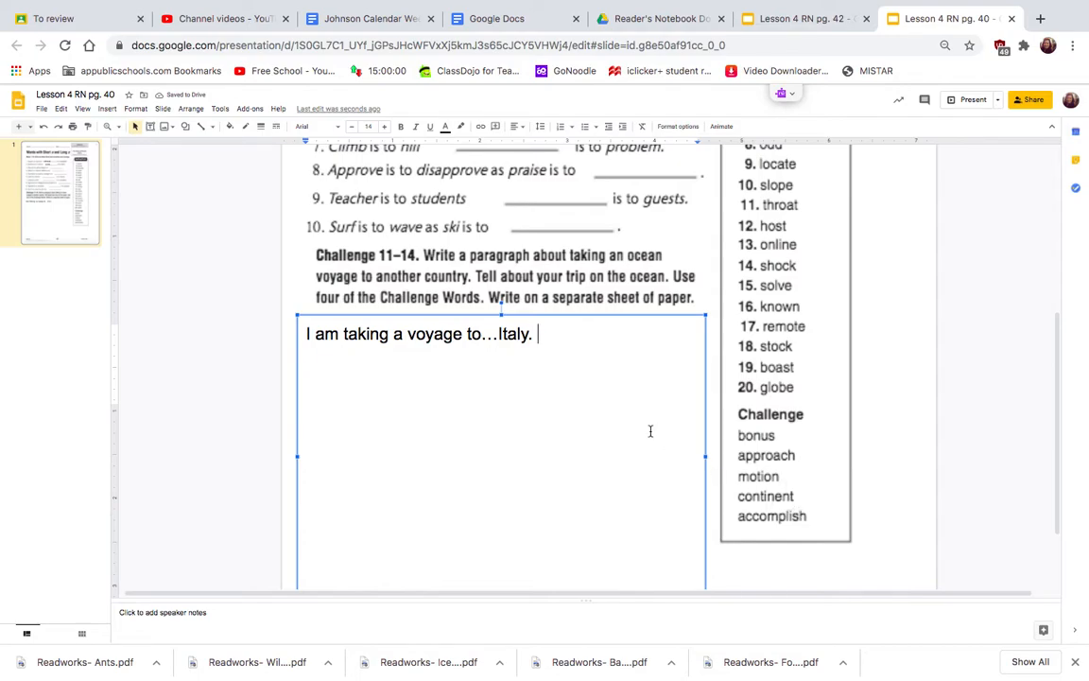
pyautogui.write('I will have')
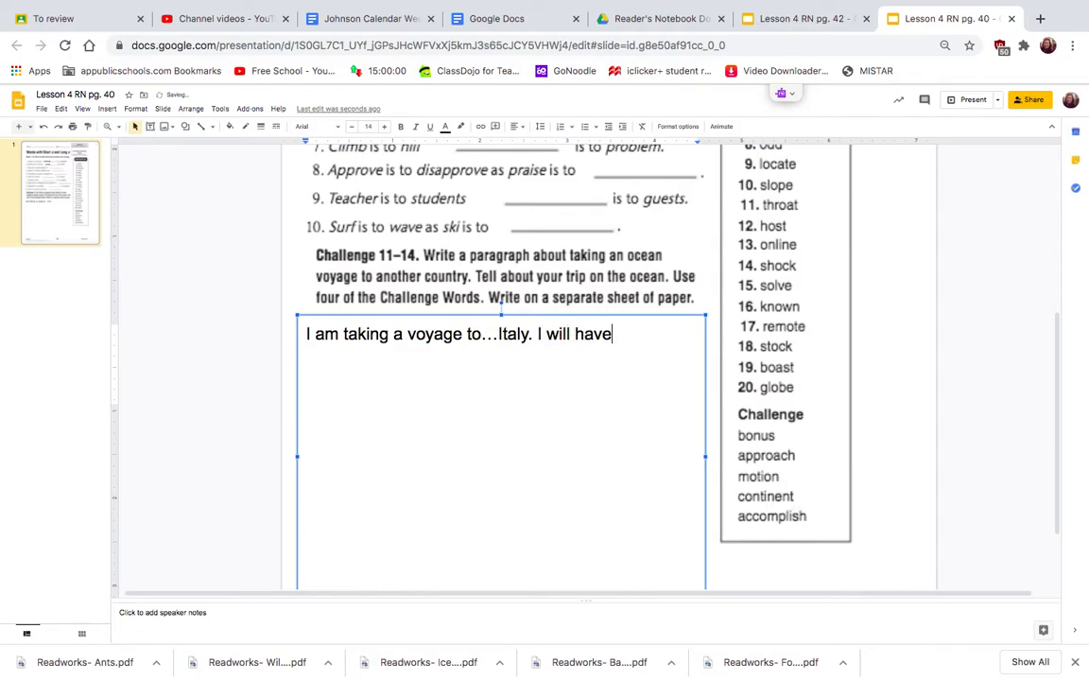
pyautogui.write('to travel to a d')
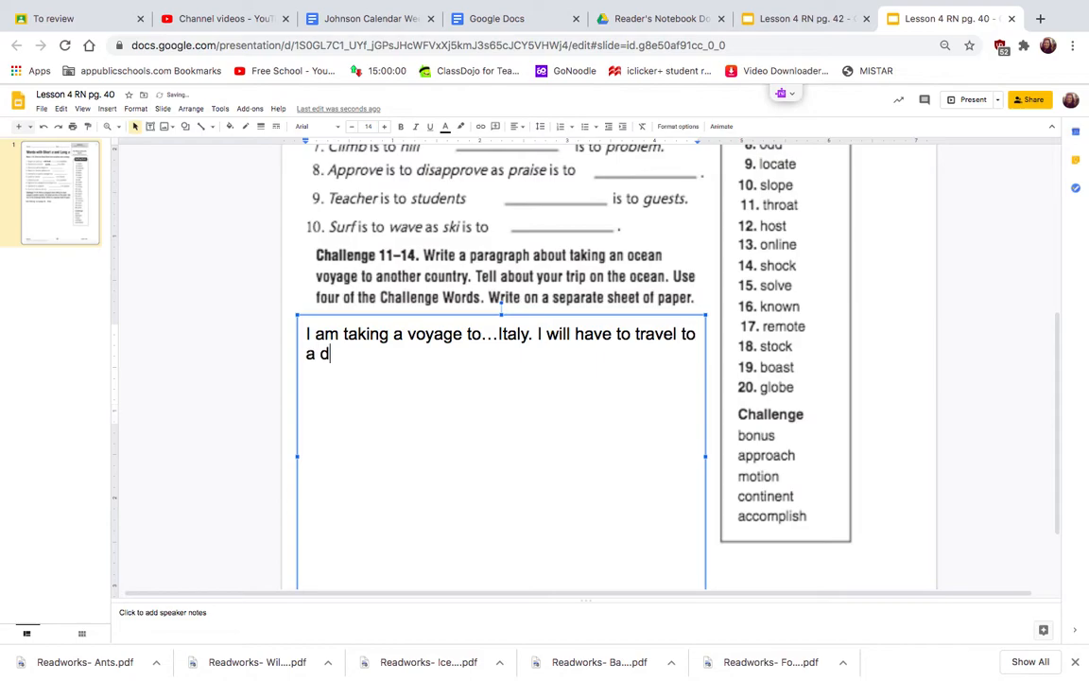
pyautogui.write('ifferent contine')
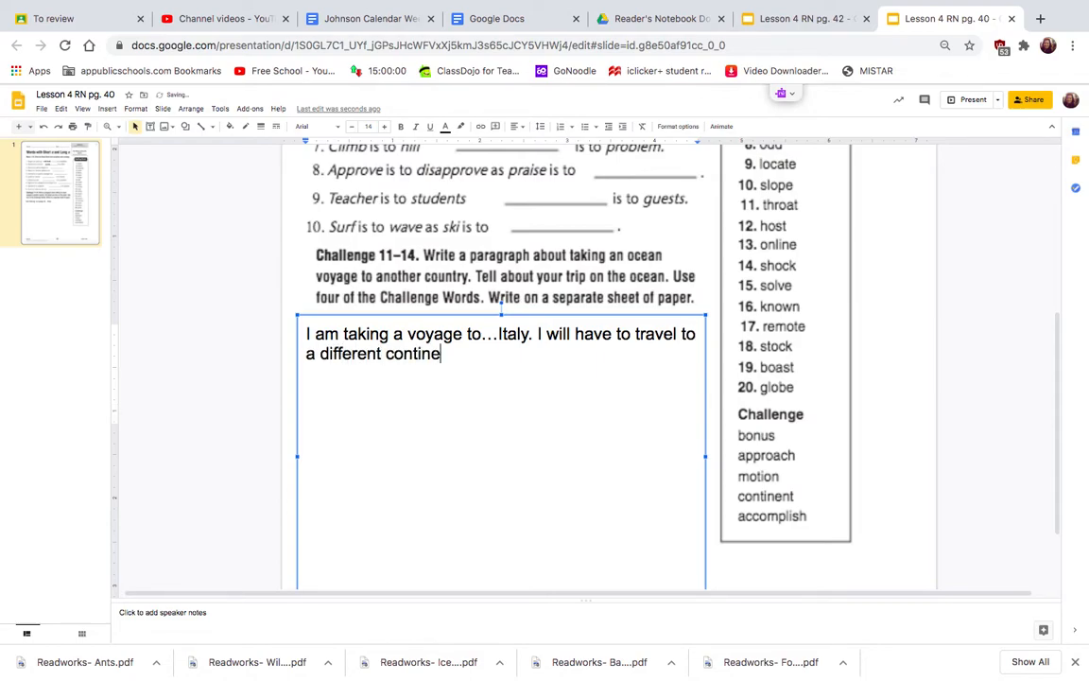
pyautogui.write('nt.')
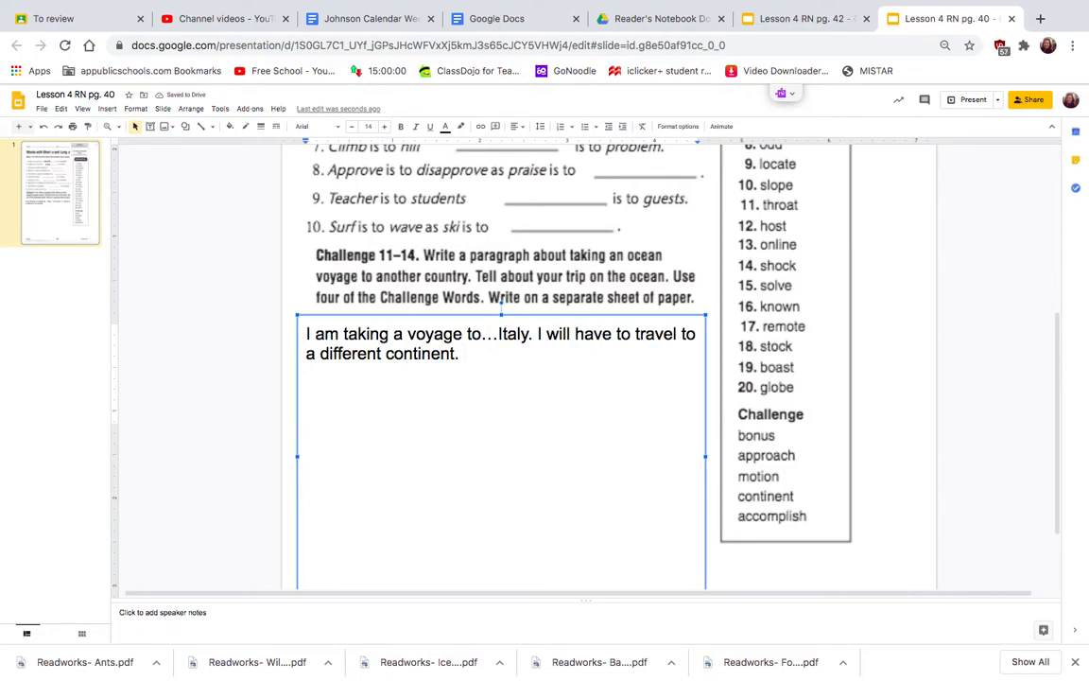
pyautogui.write('In ore')
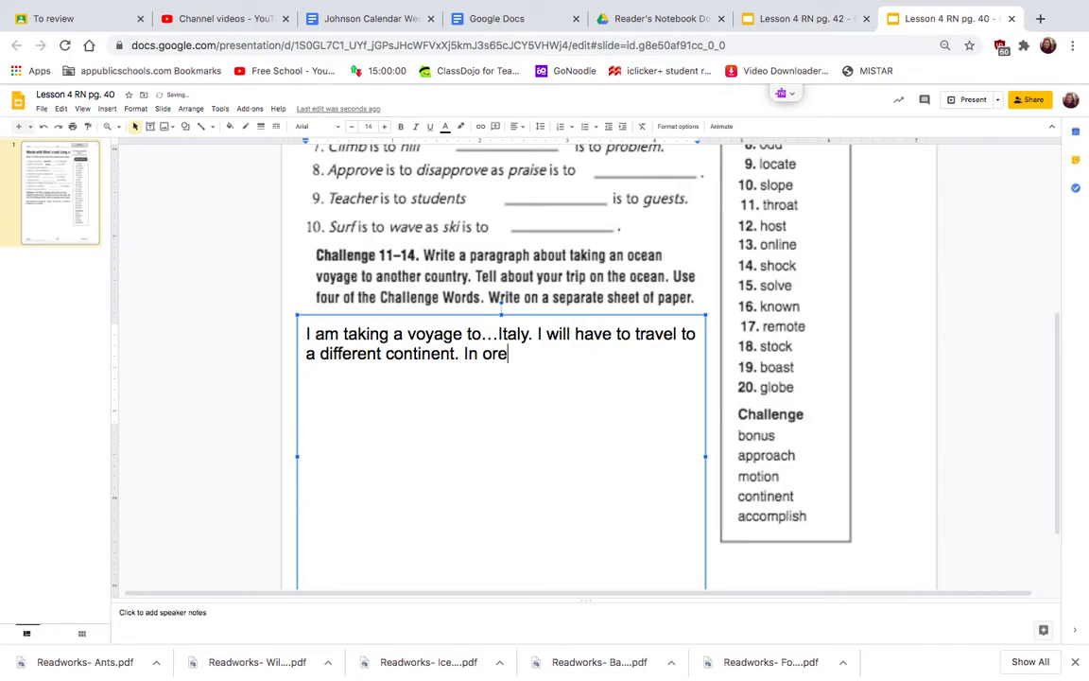
pyautogui.write('der to get there')
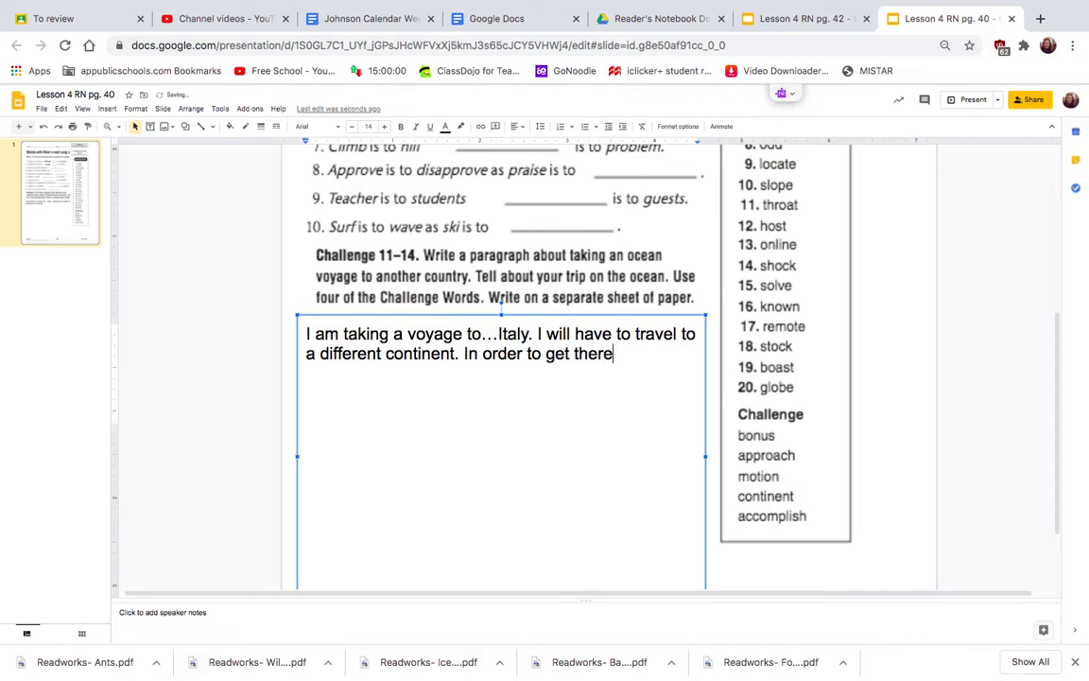
pyautogui.write(', I will have')
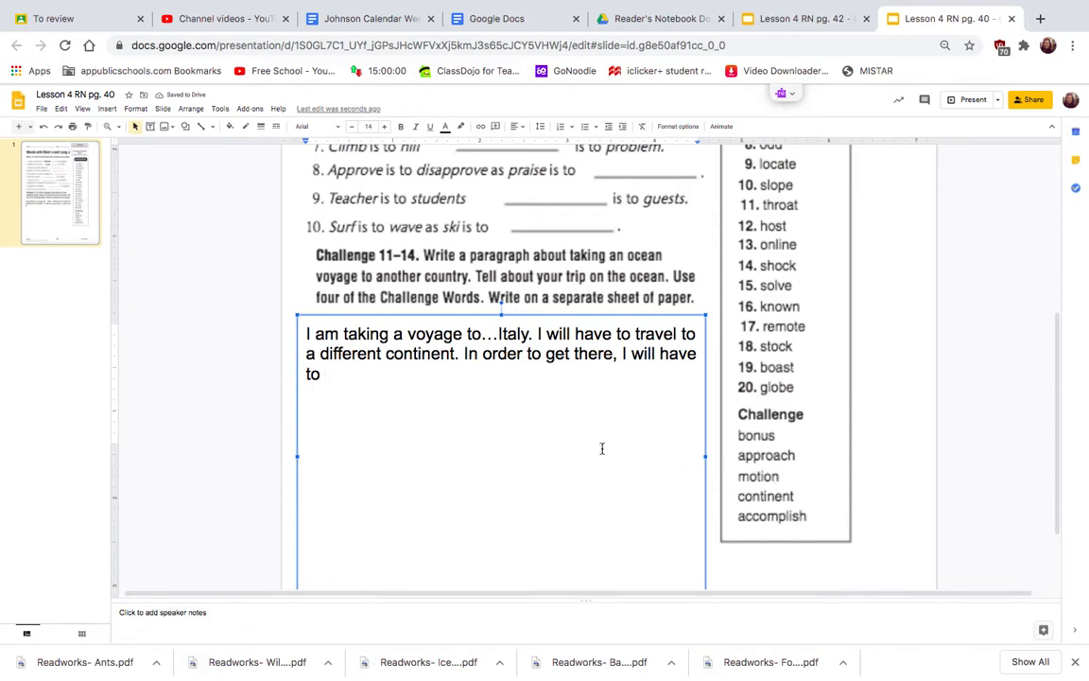
pyautogui.write('travel by the motion o')
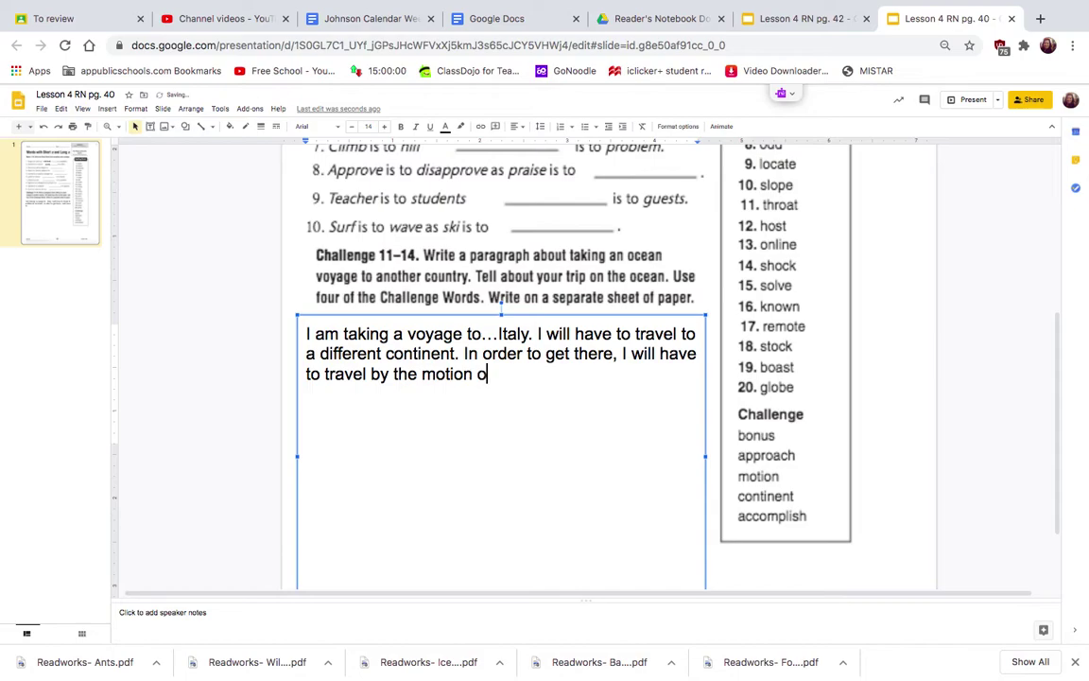
pyautogui.write('f the ocean')
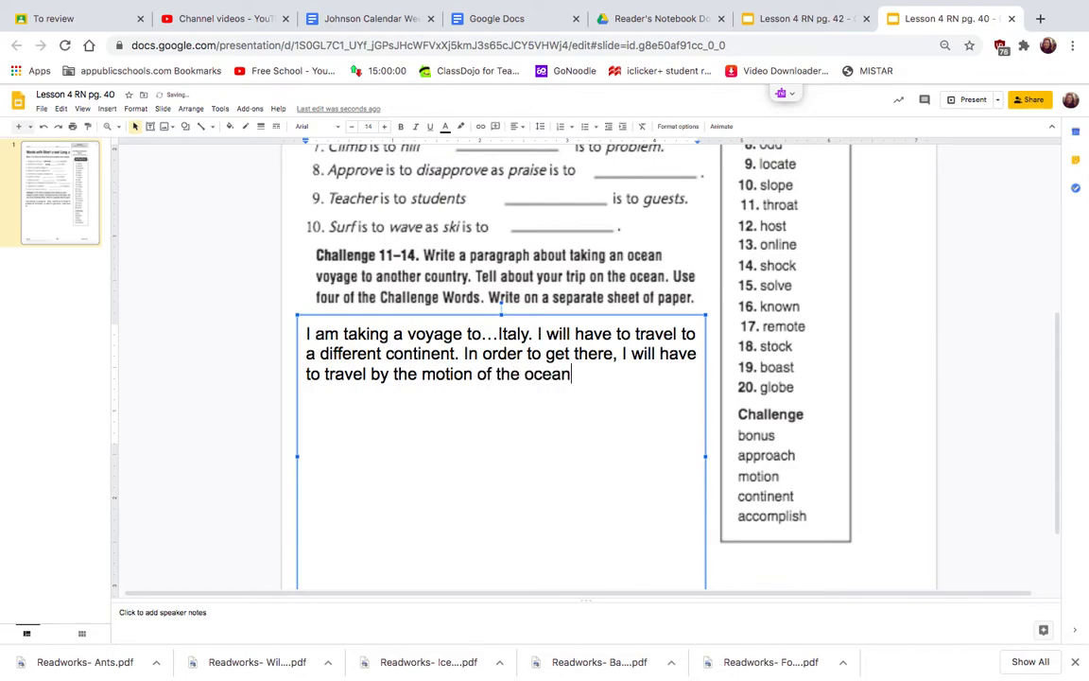
pyautogui.write('.')
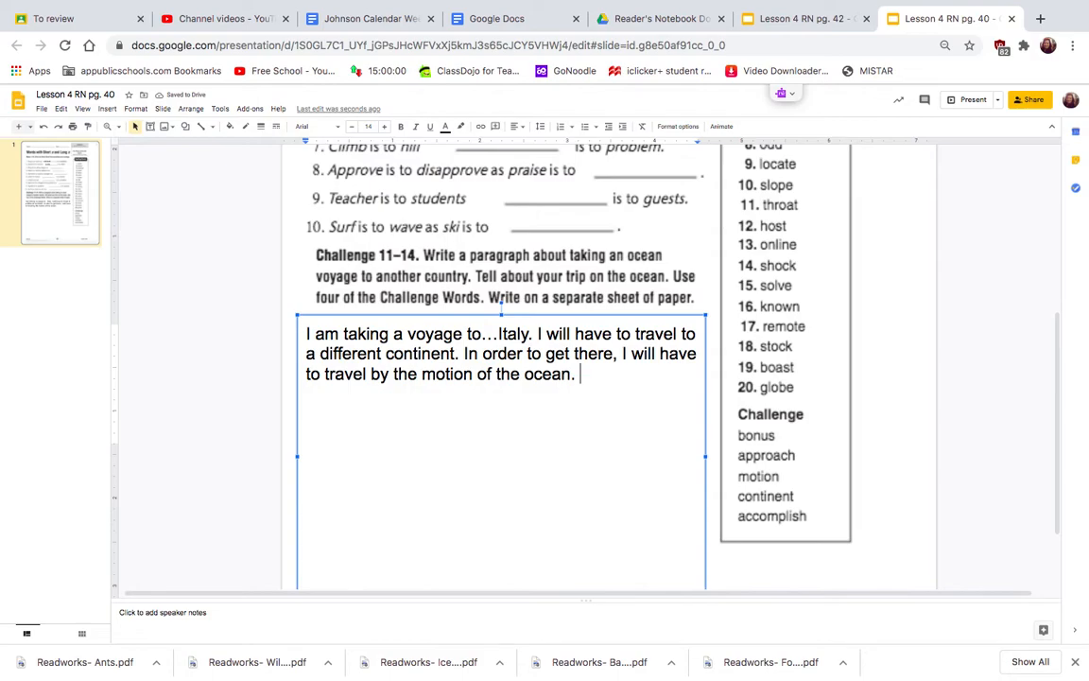
# Step: Finish the paragraph with approaching waves and weather, ending "I can accomplish anything!"
pyautogui.write('I will ap')
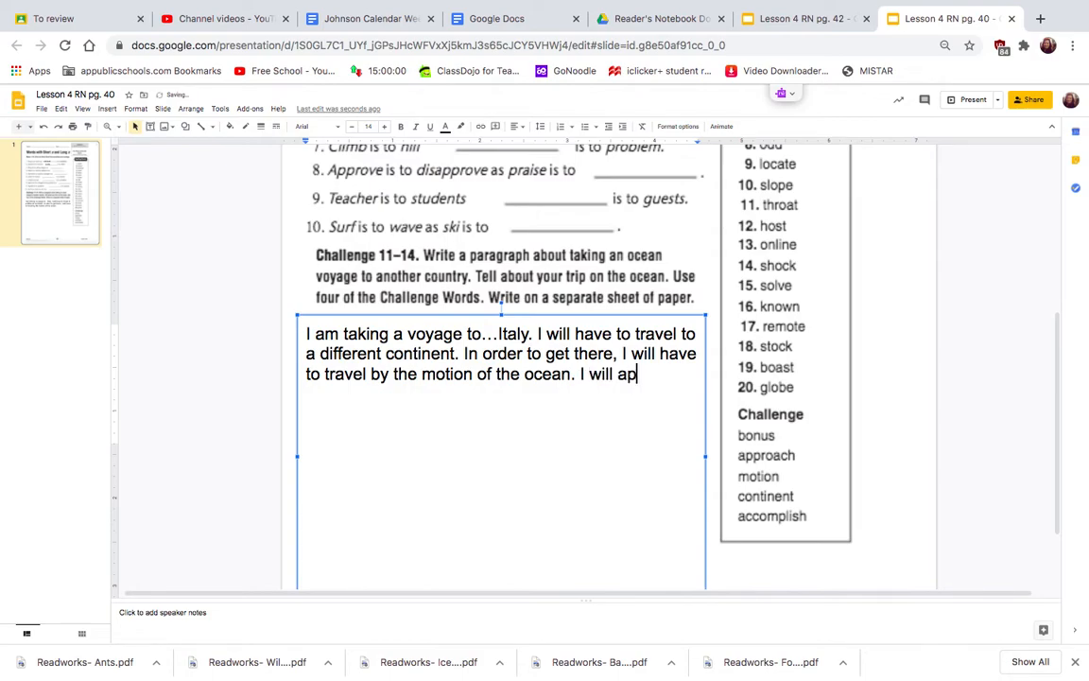
pyautogui.write('proach many w')
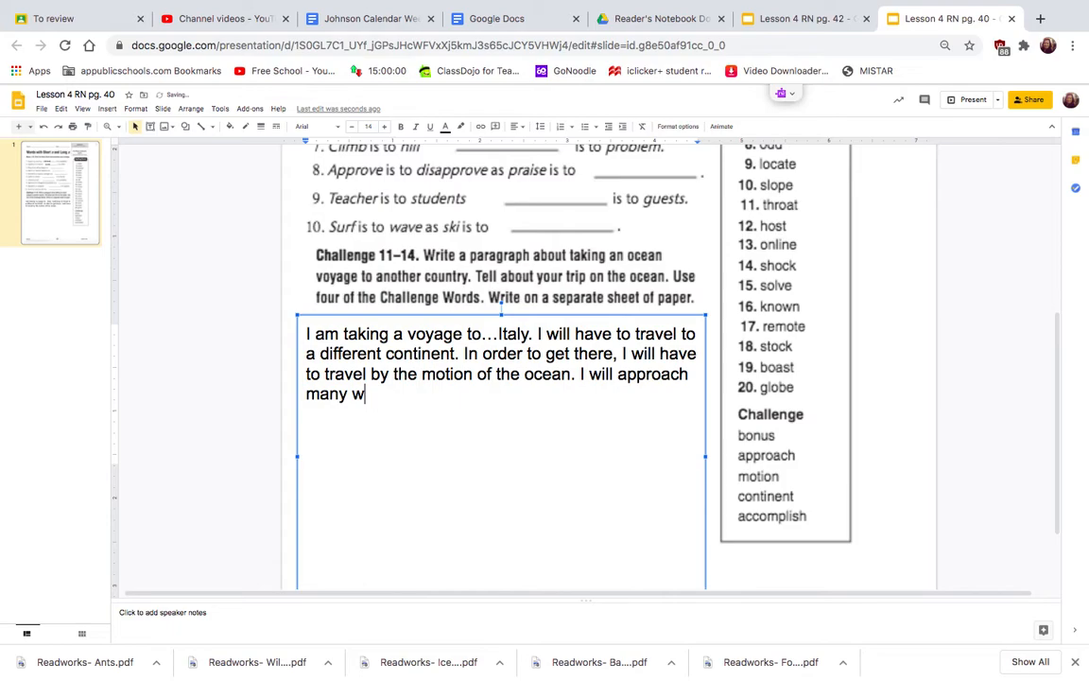
pyautogui.write('aves and')
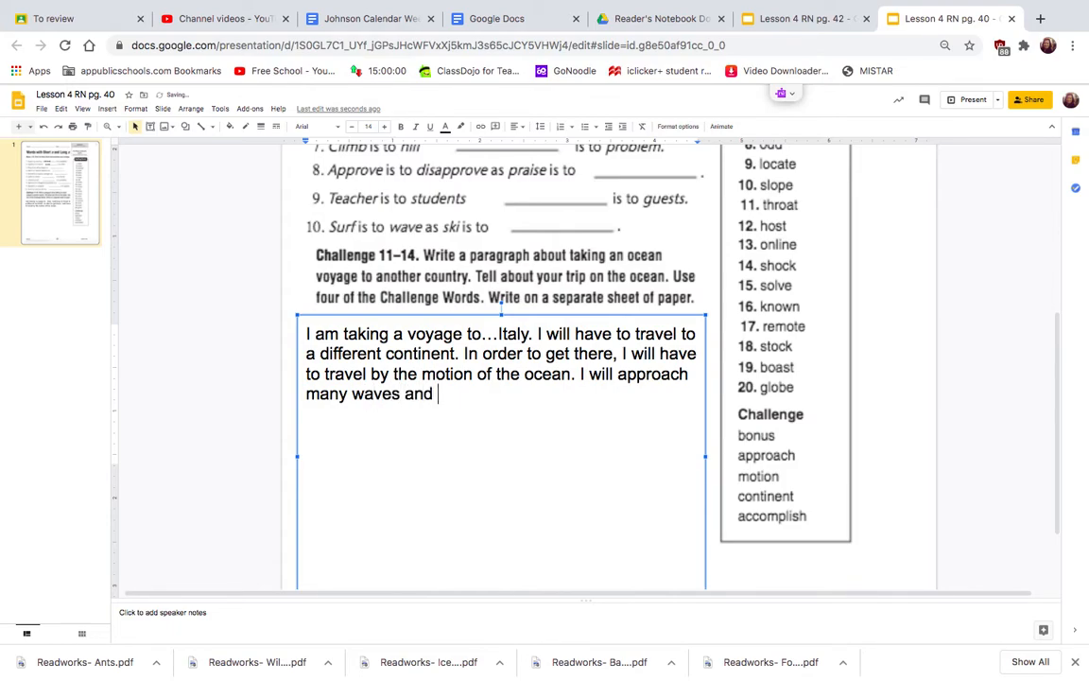
pyautogui.write('possible')
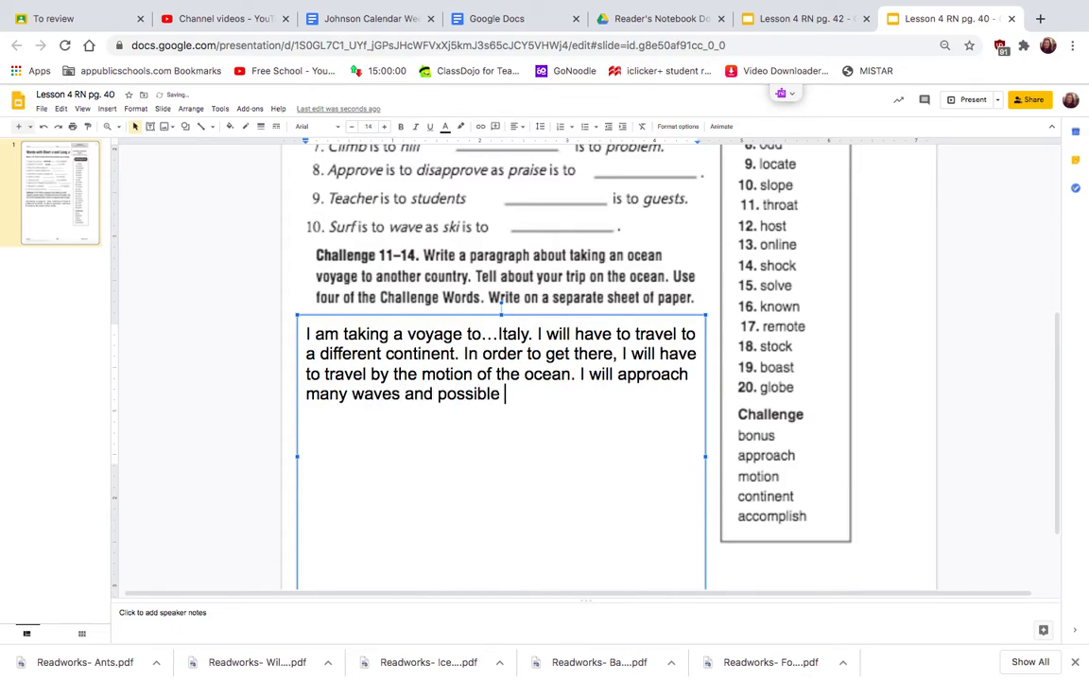
pyautogui.write('weather condi')
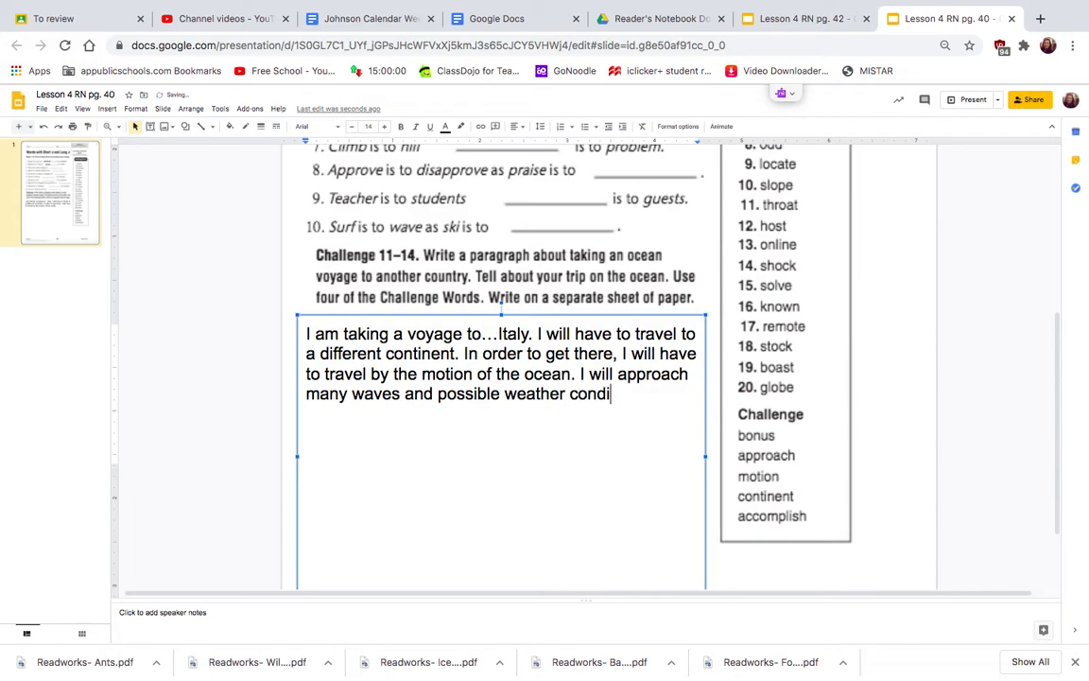
pyautogui.write('tions. I')
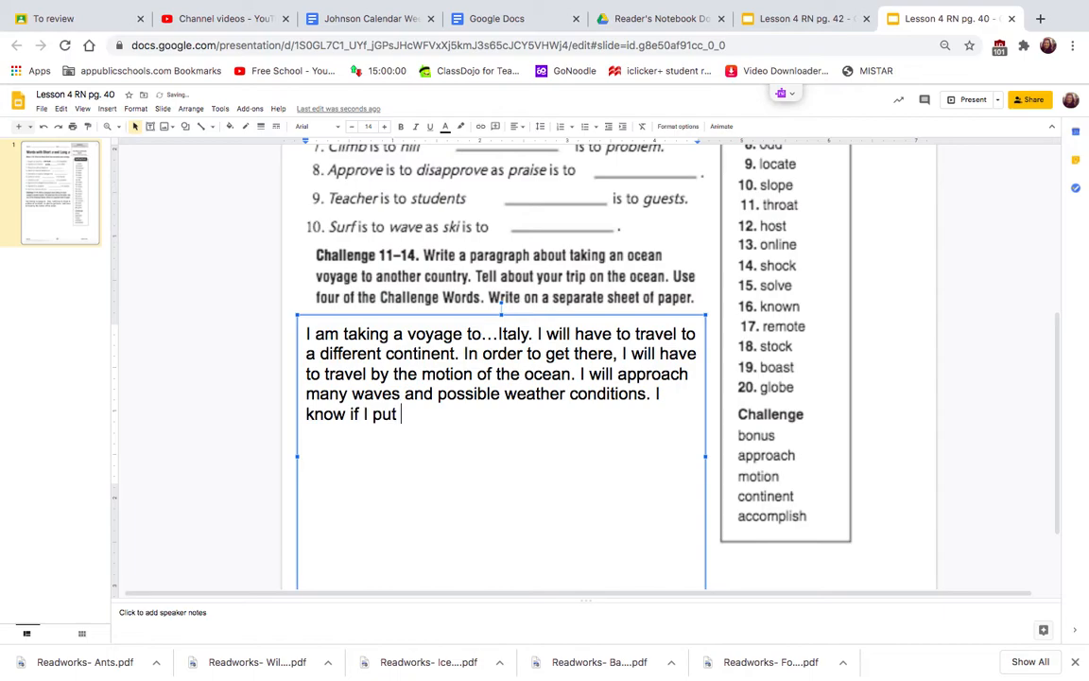
pyautogui.write('my mind to it')
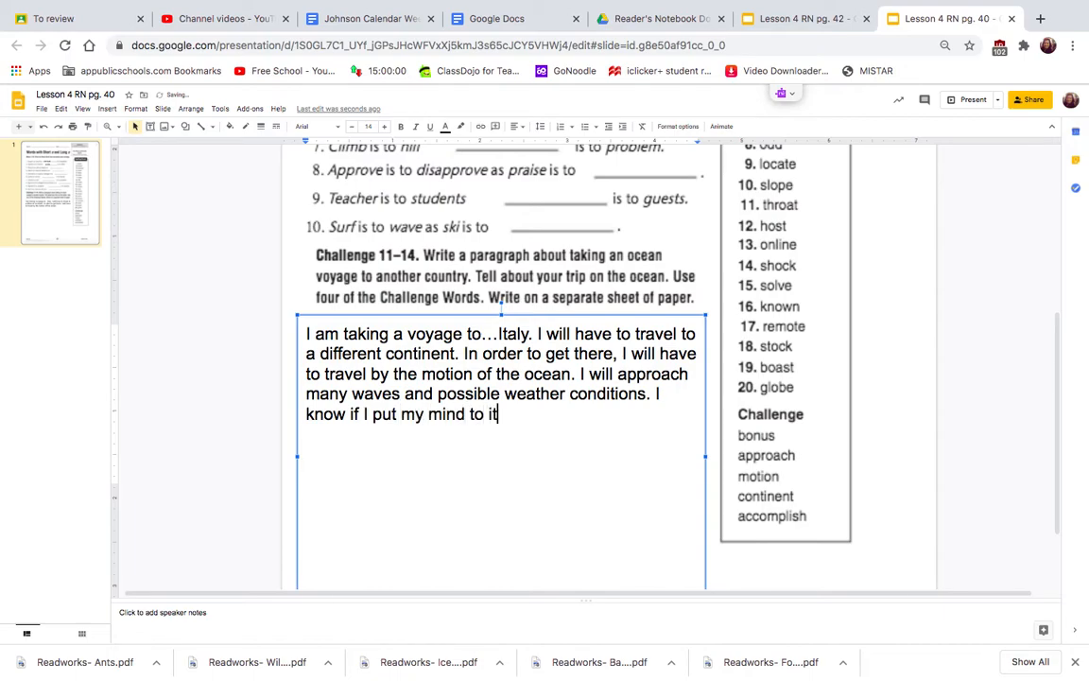
pyautogui.write(', I can acco')
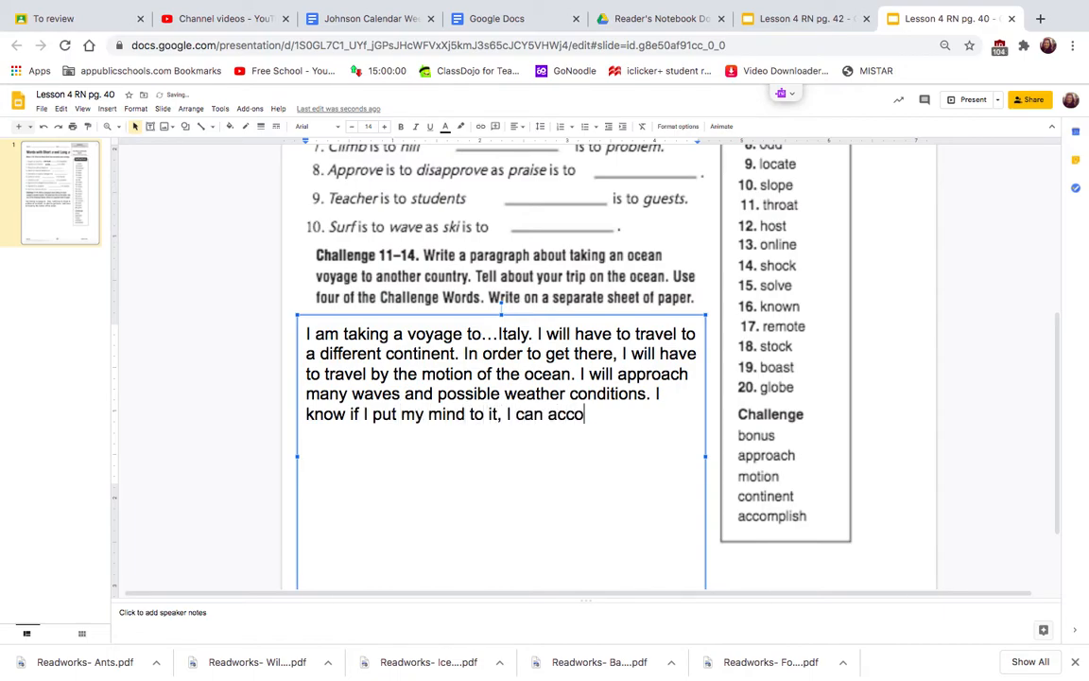
pyautogui.write('mplish')
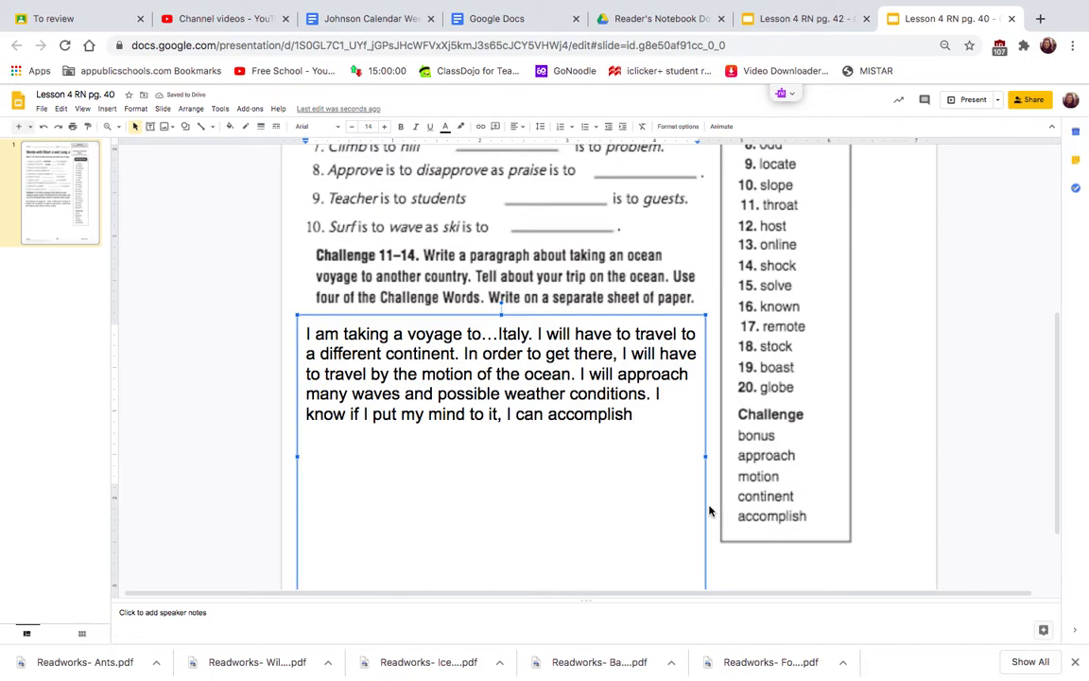
pyautogui.write('anything!')
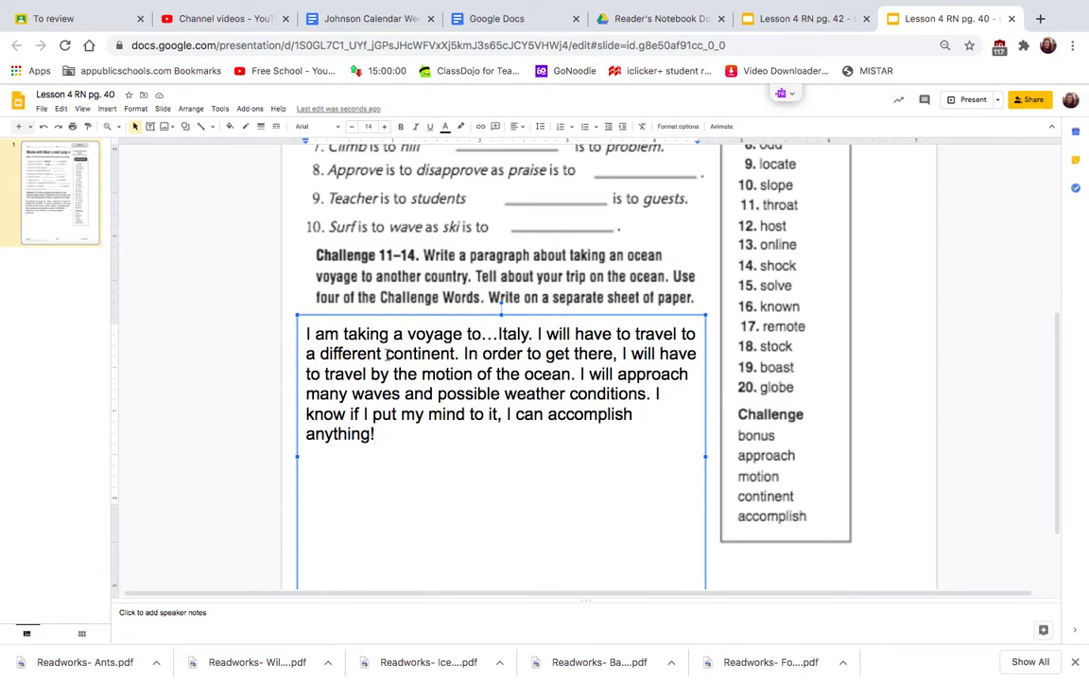
# Step: Color the words continent and motion red in the paragraph
pyautogui.doubleClick(419, 354)
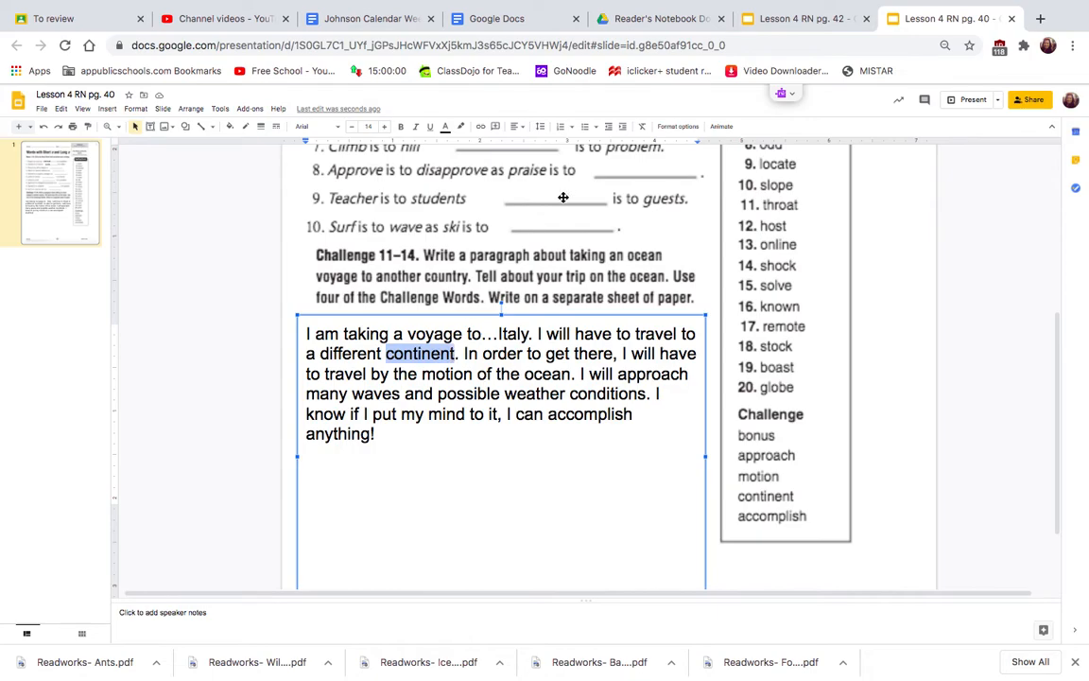
pyautogui.click(445, 125)
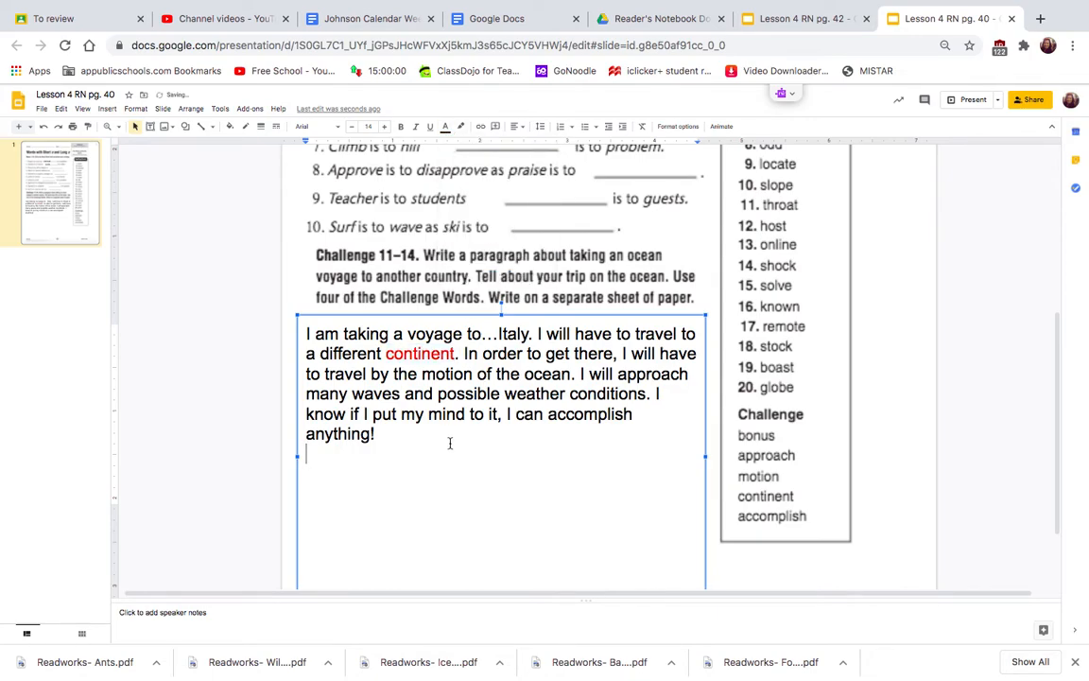
pyautogui.doubleClick(445, 373)
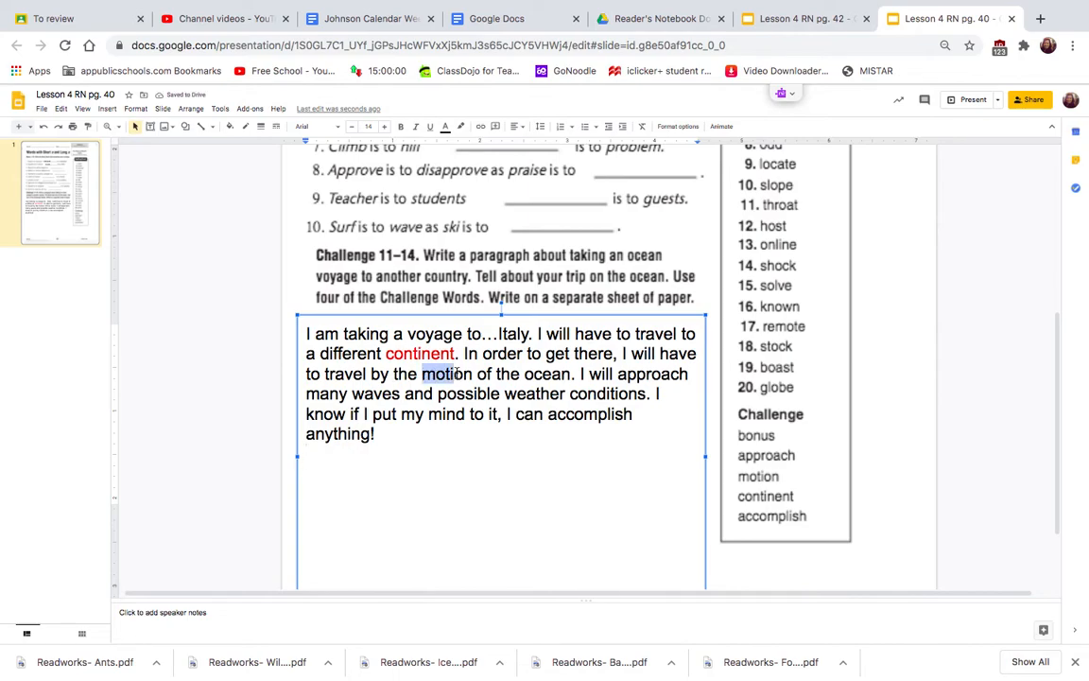
pyautogui.click(446, 128)
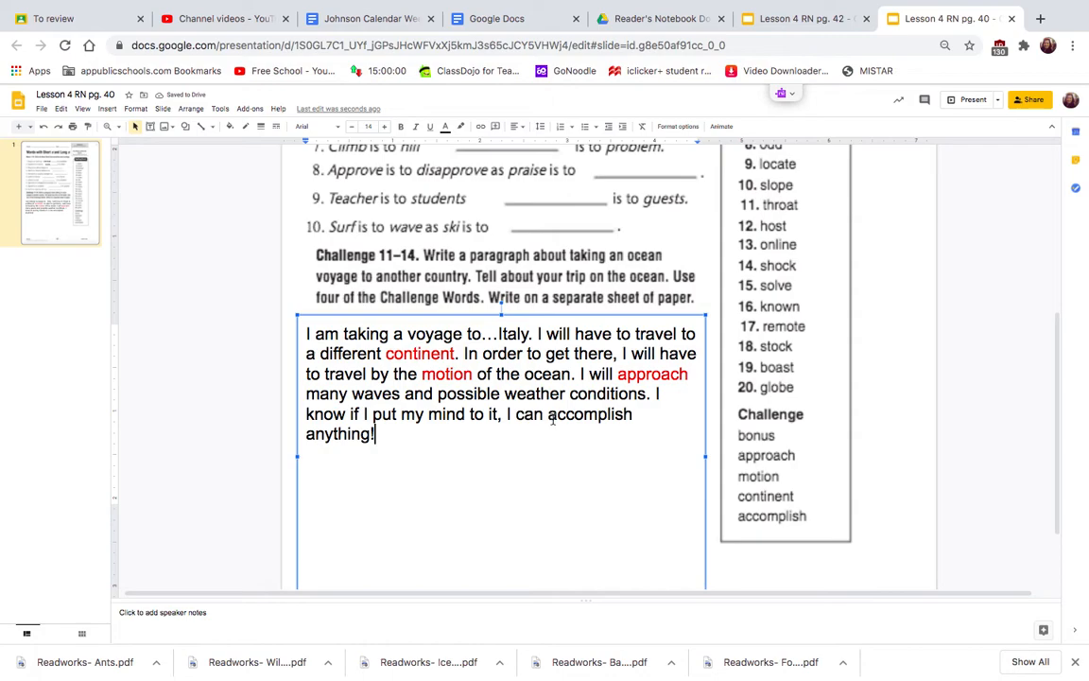
# Step: Color the word accomplish red using the Text color palette
pyautogui.doubleClick(593, 415)
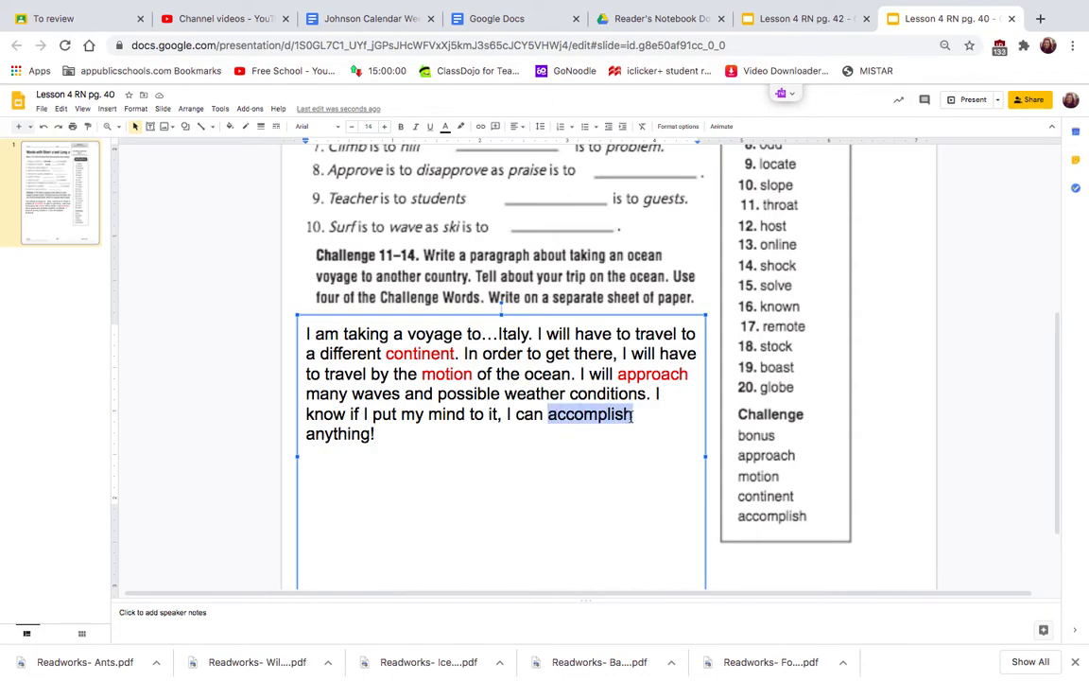
pyautogui.click(446, 126)
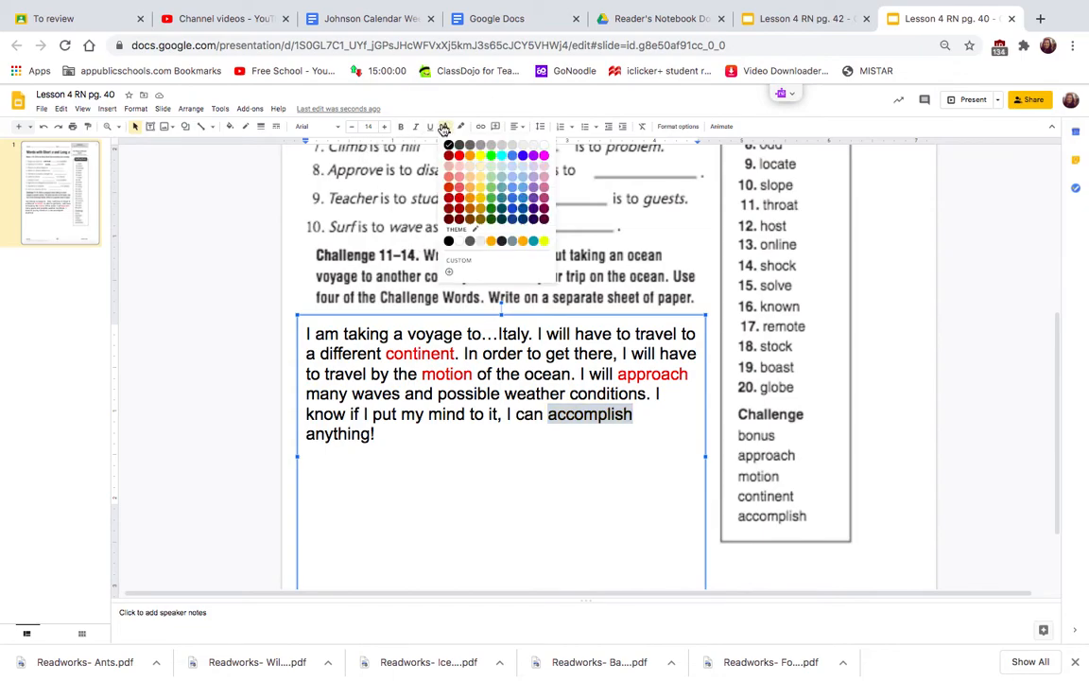
pyautogui.click(448, 155)
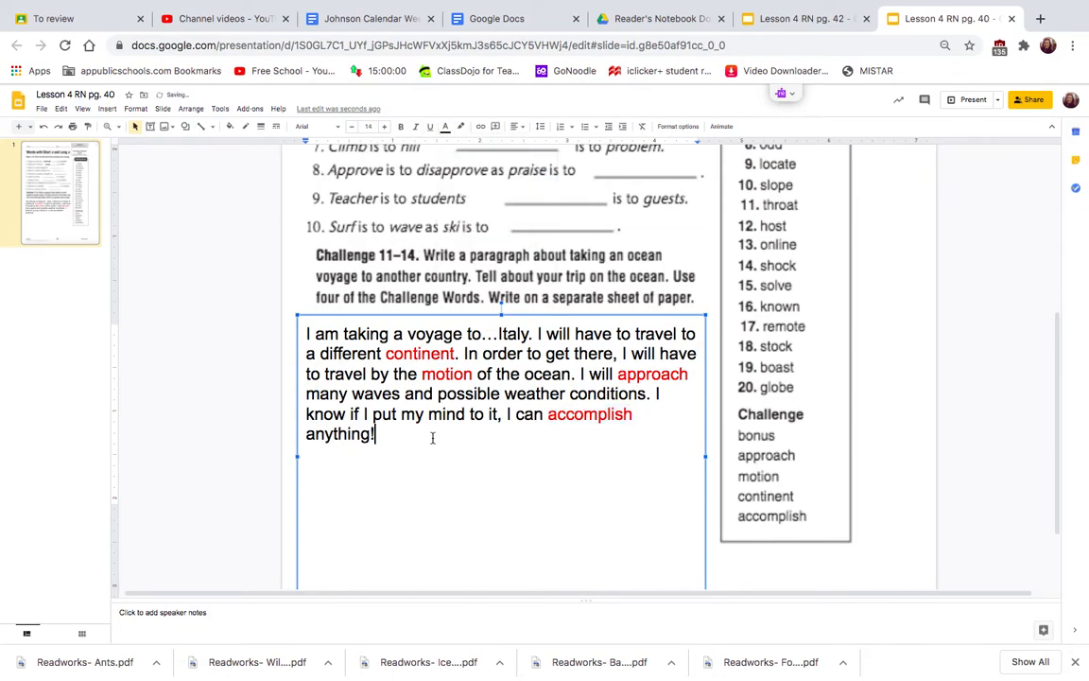